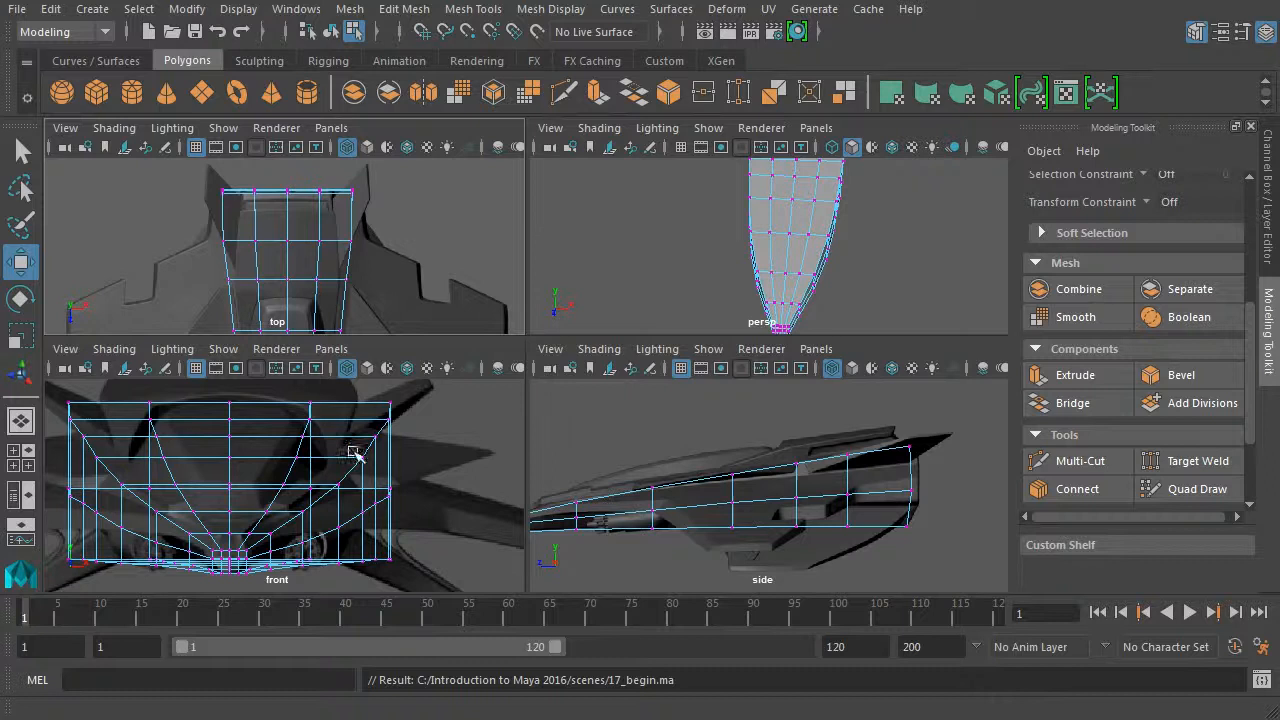
pyautogui.moveTo(436, 392)
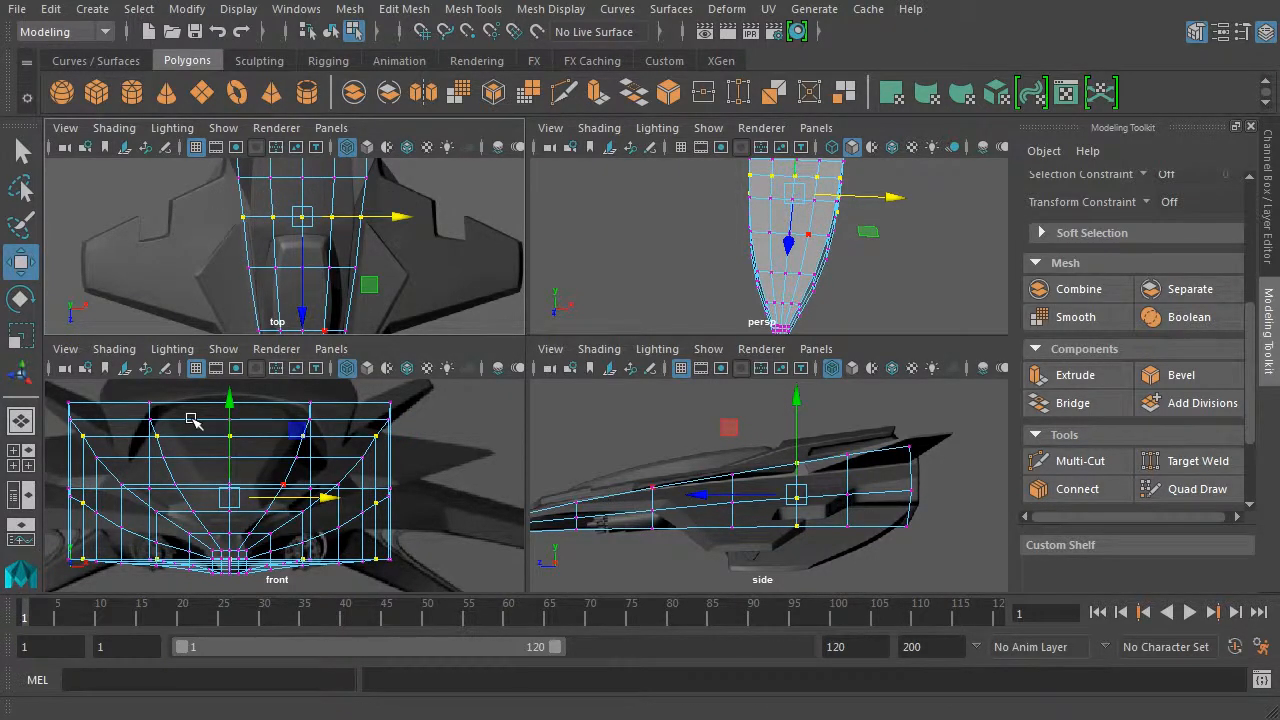
pyautogui.moveTo(370, 470)
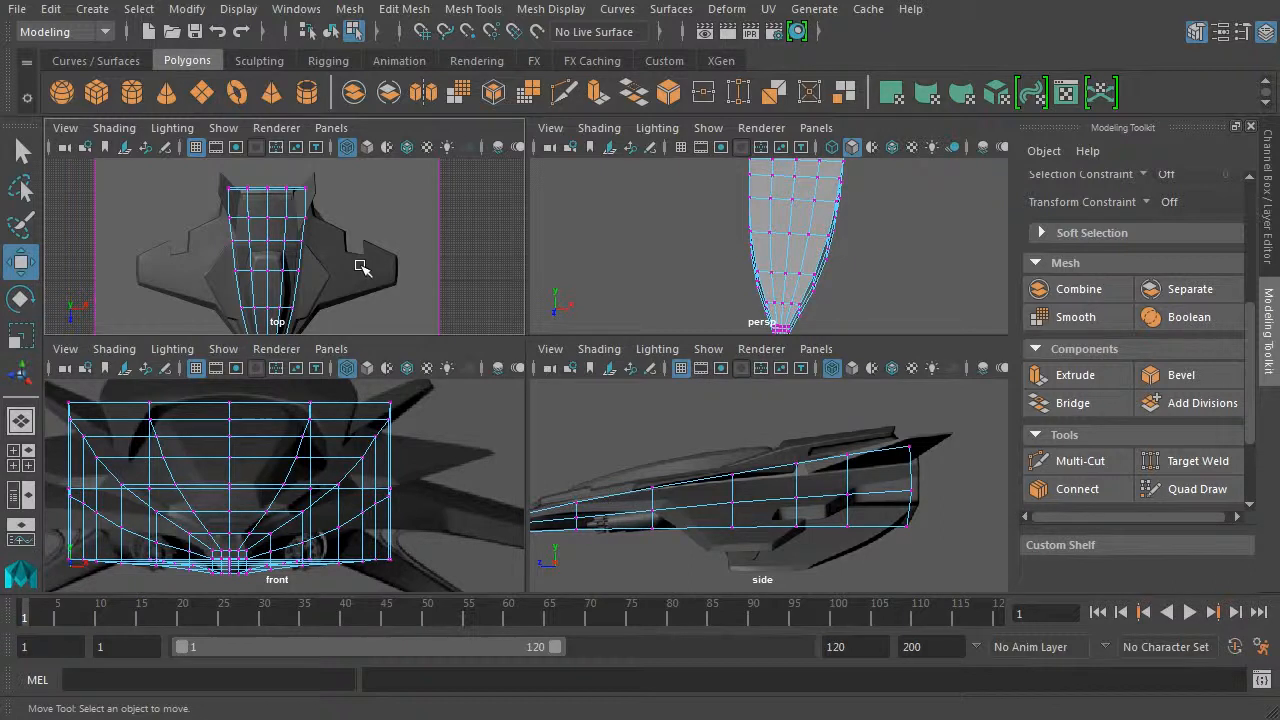
pyautogui.moveTo(238, 292)
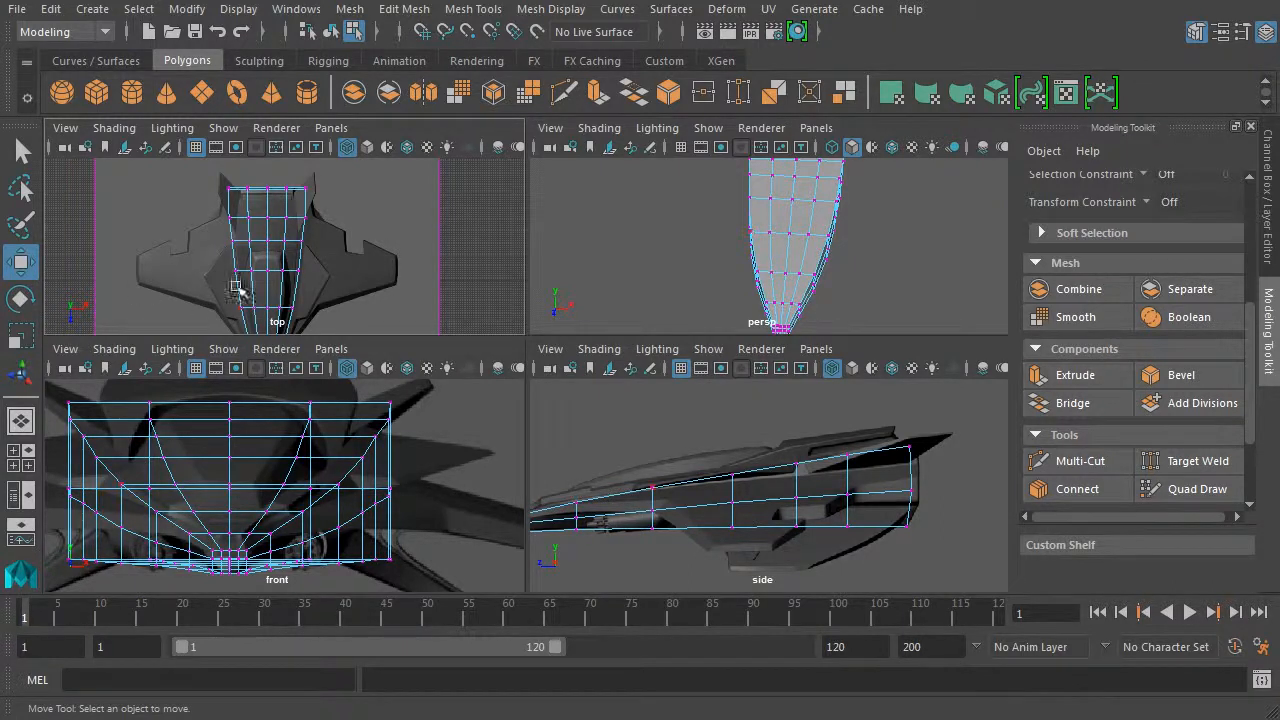
pyautogui.moveTo(336, 462)
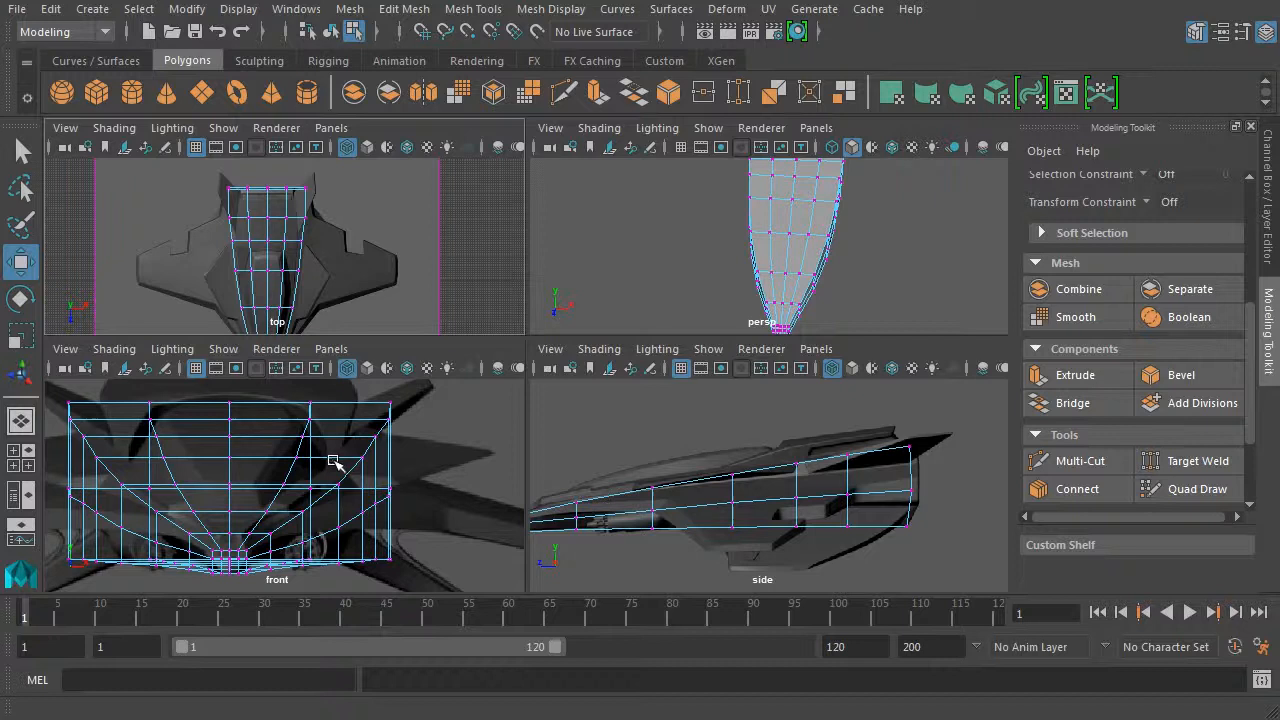
pyautogui.moveTo(418, 404)
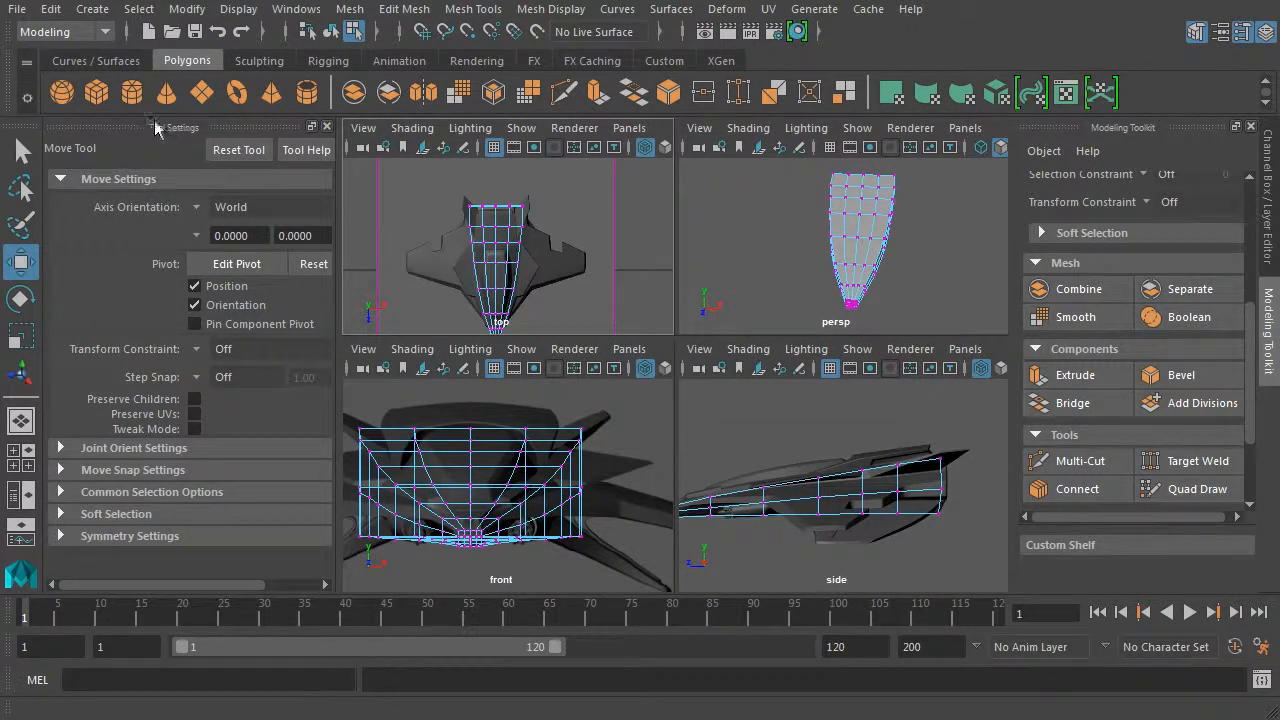
# Set the Move tool's Symmetry to World X so vertex edits mirror across the fuselage.
pyautogui.scroll(-3)
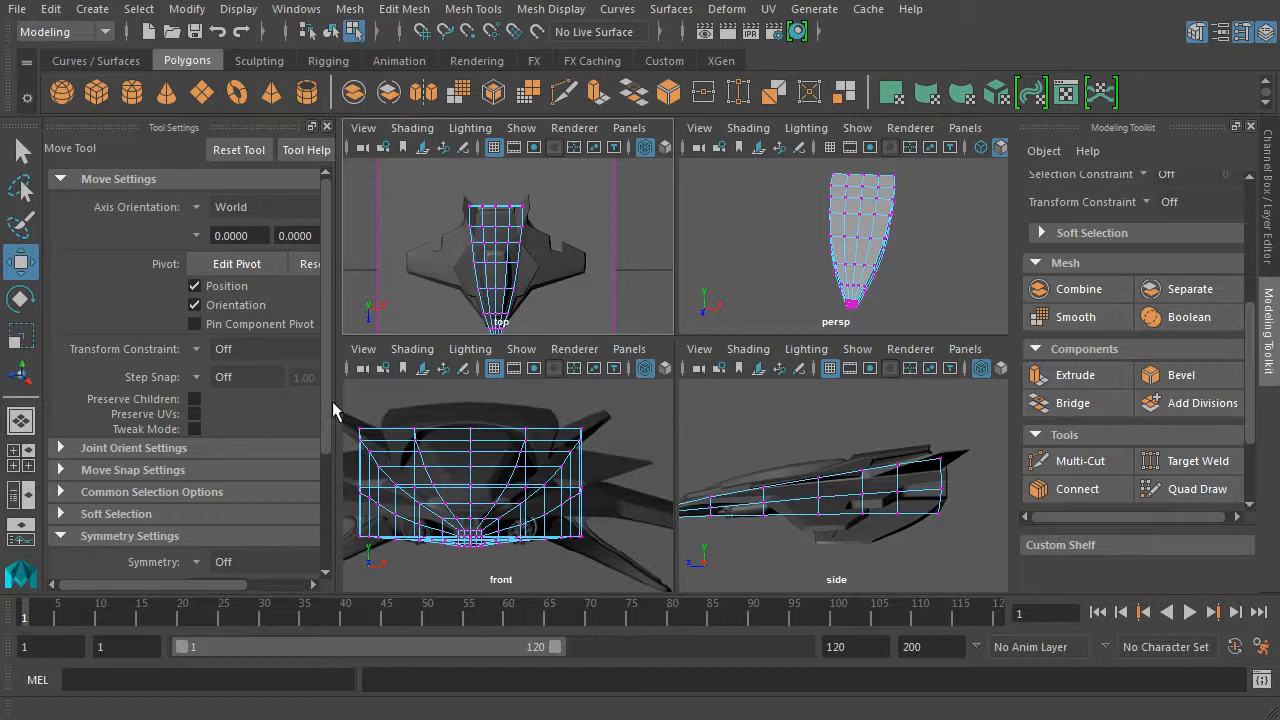
pyautogui.click(196, 452)
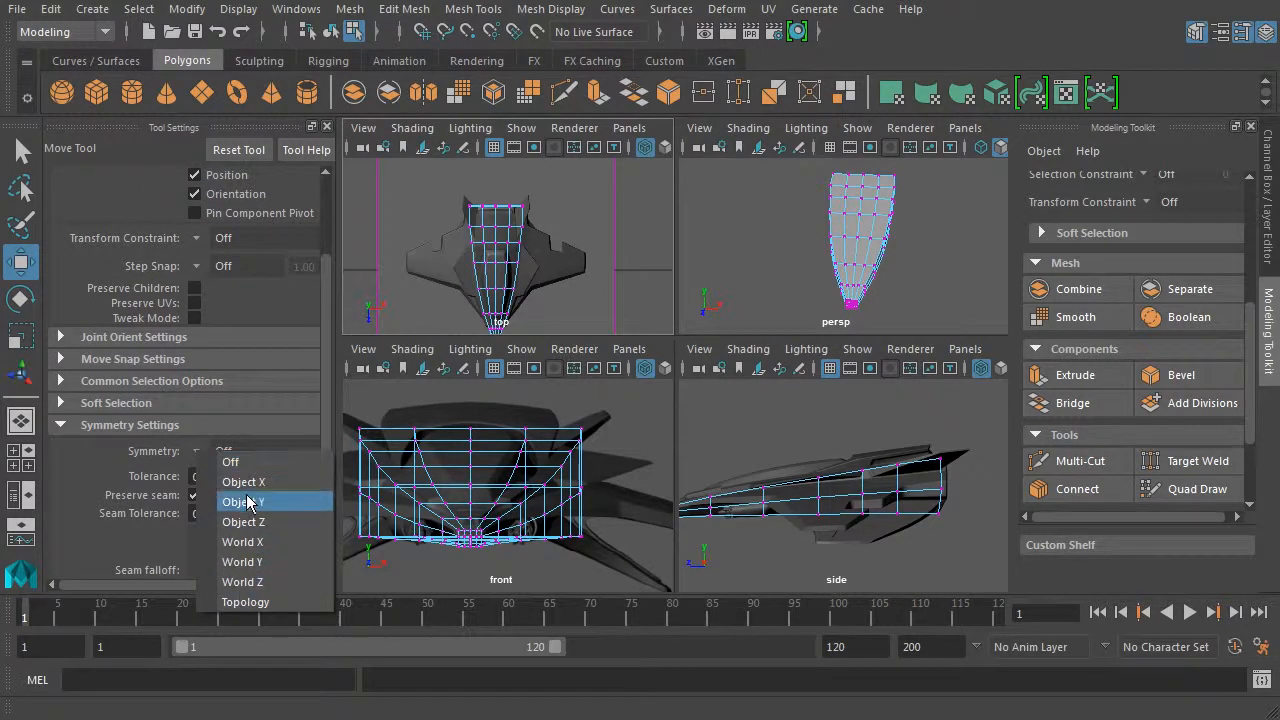
pyautogui.moveTo(242, 542)
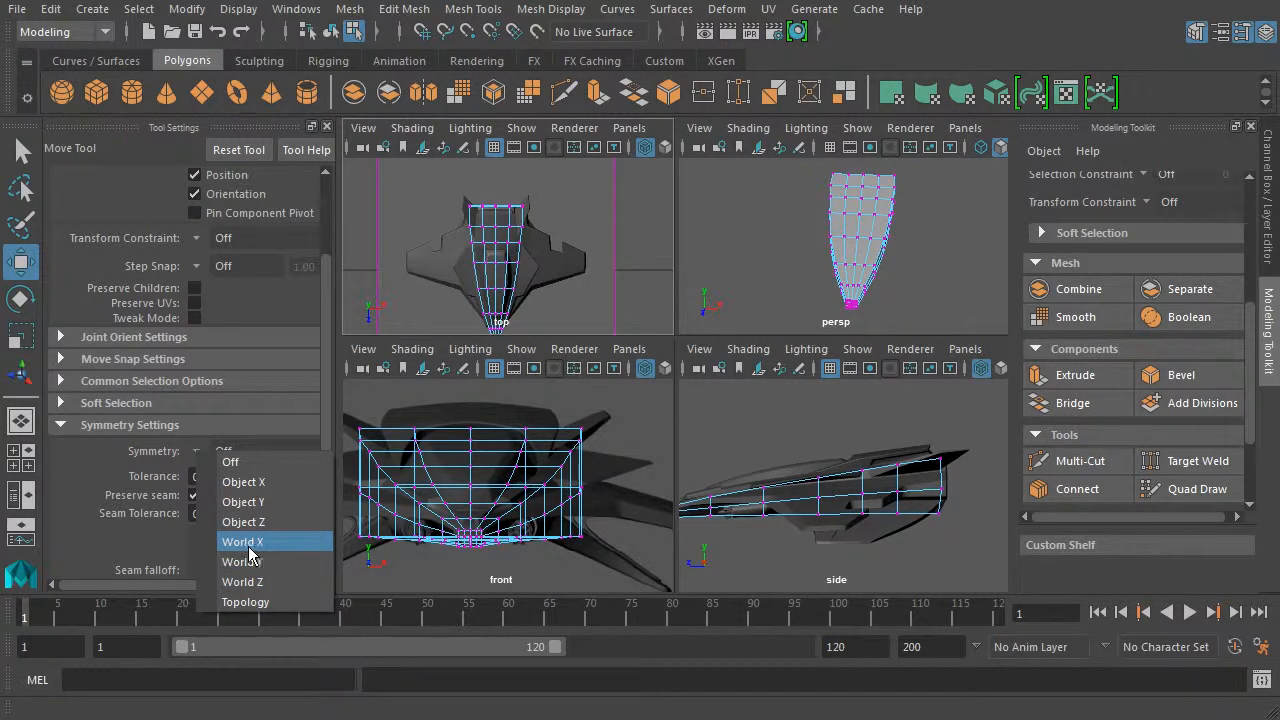
pyautogui.click(242, 540)
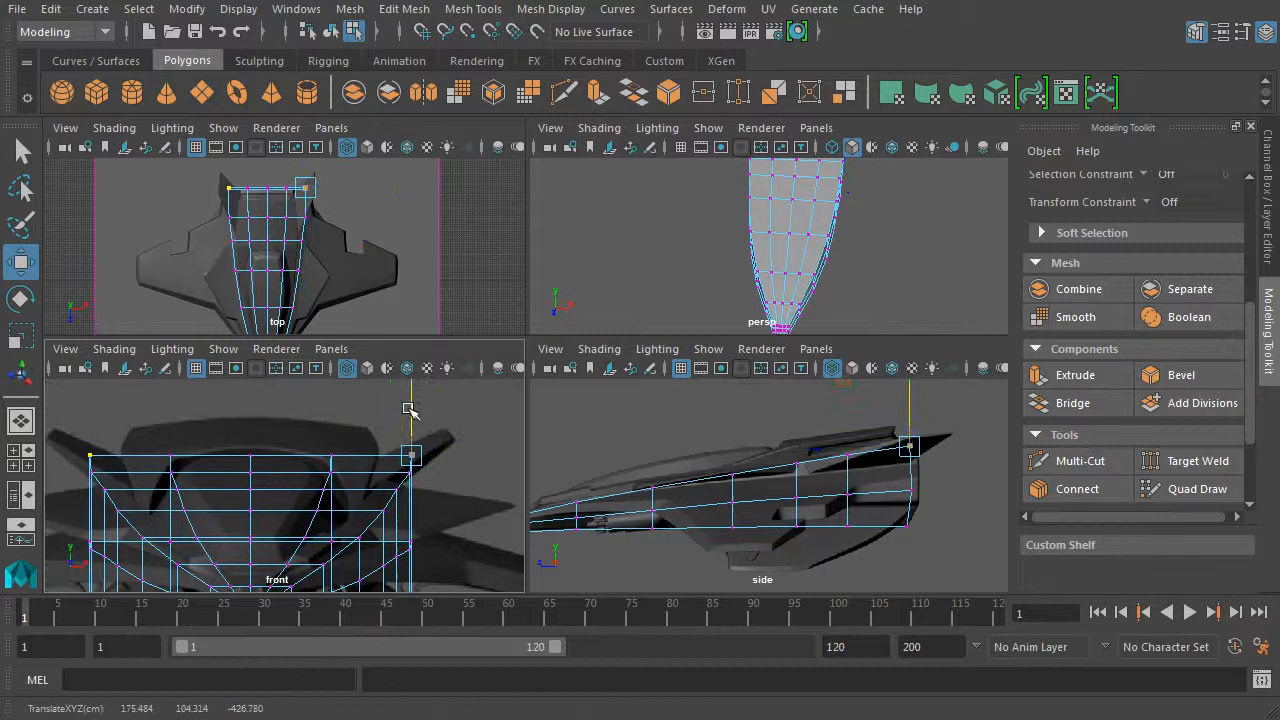
# Pull the top corner and side vertices outward along X to widen the fuselage body.
pyautogui.moveTo(412, 456); pyautogui.dragTo(456, 460)
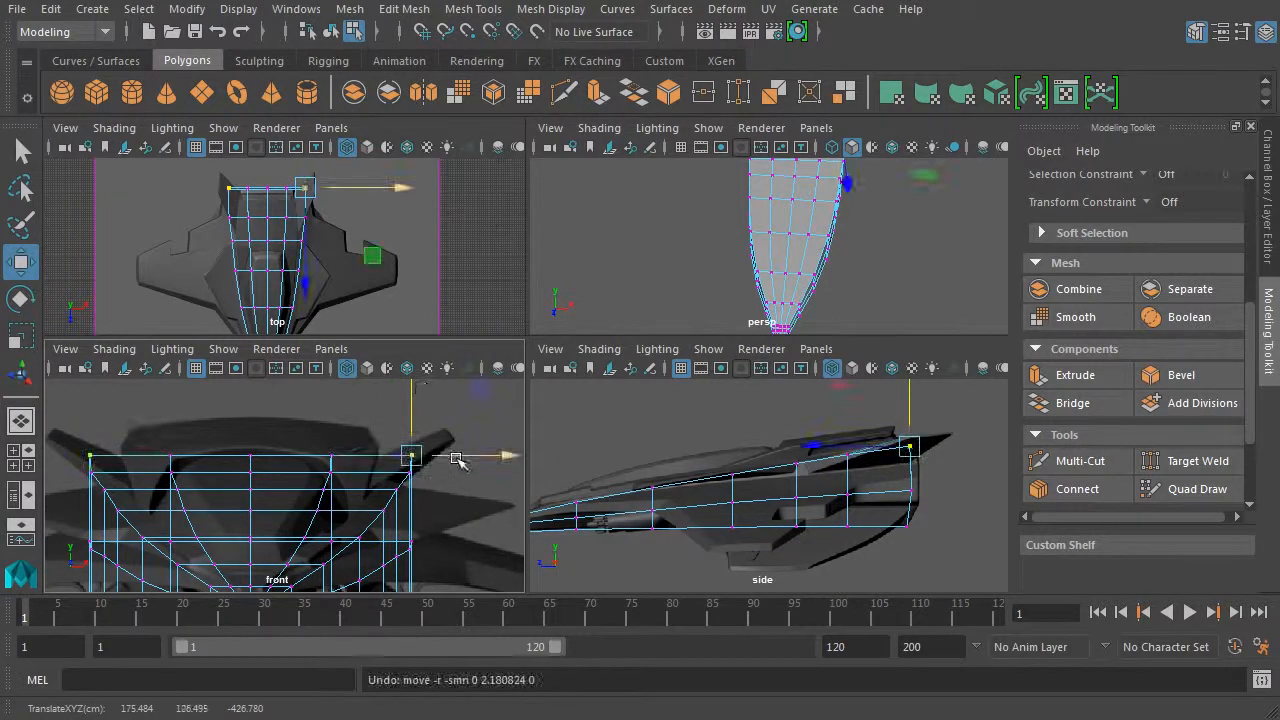
pyautogui.moveTo(410, 456); pyautogui.dragTo(510, 456)
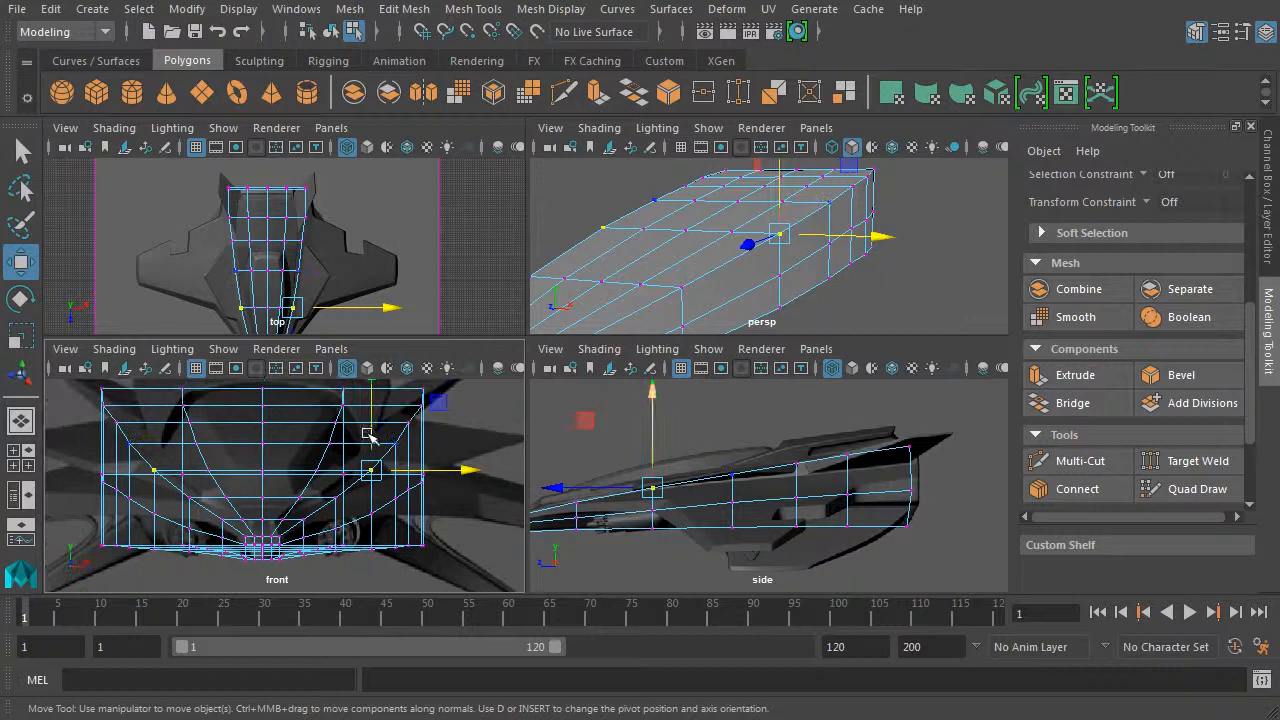
pyautogui.moveTo(370, 420); pyautogui.dragTo(370, 390)
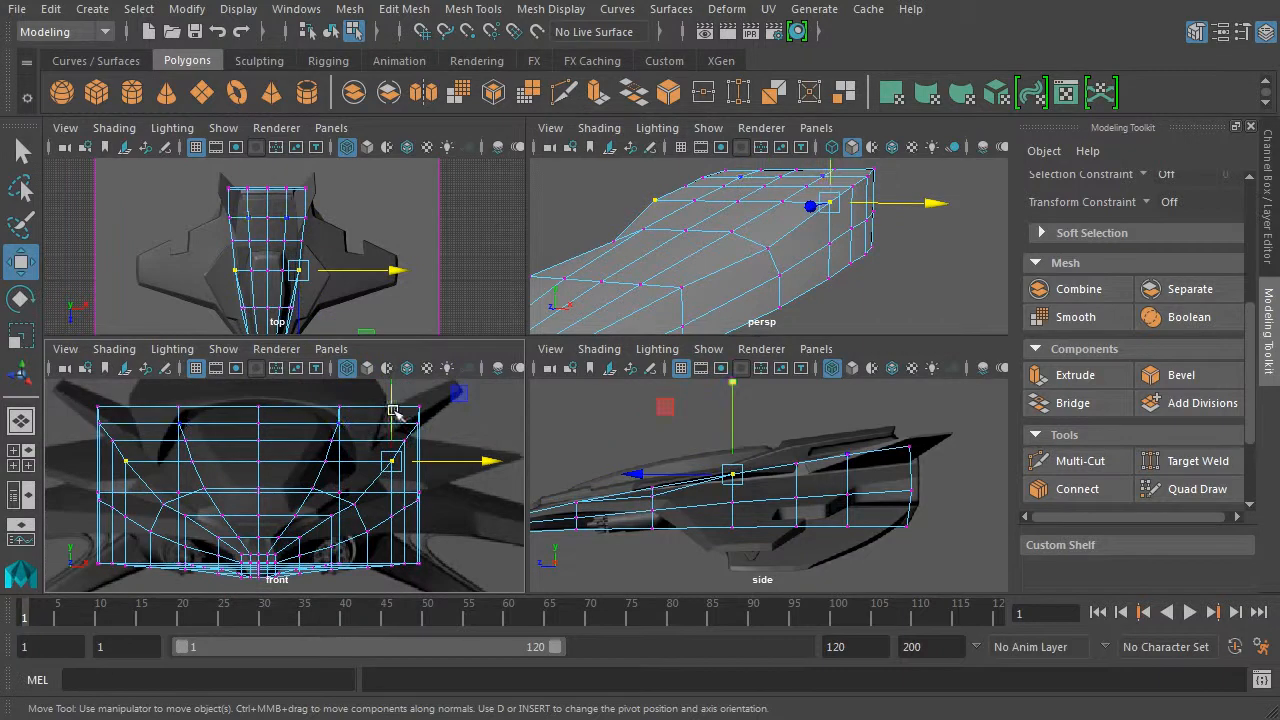
pyautogui.moveTo(390, 460); pyautogui.dragTo(464, 486)
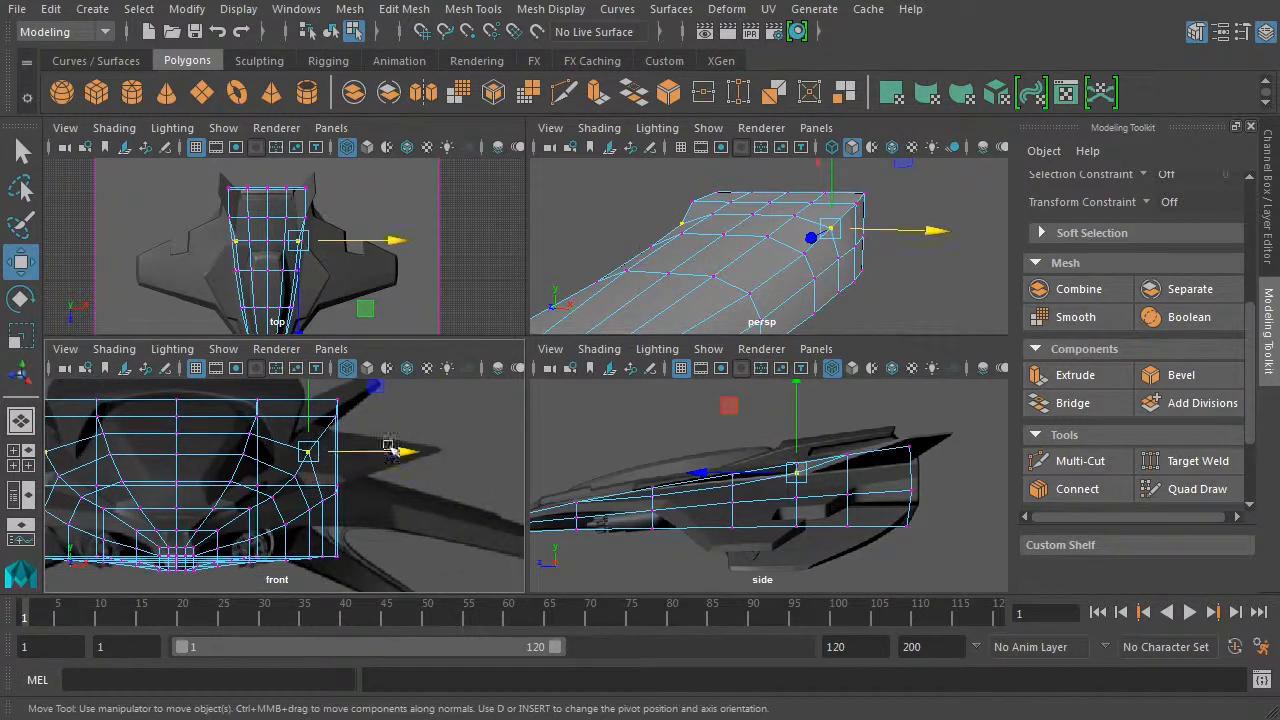
# Push the side and upper side vertex rows further outward, refining the widened flanks.
pyautogui.moveTo(376, 450); pyautogui.dragTo(398, 450)
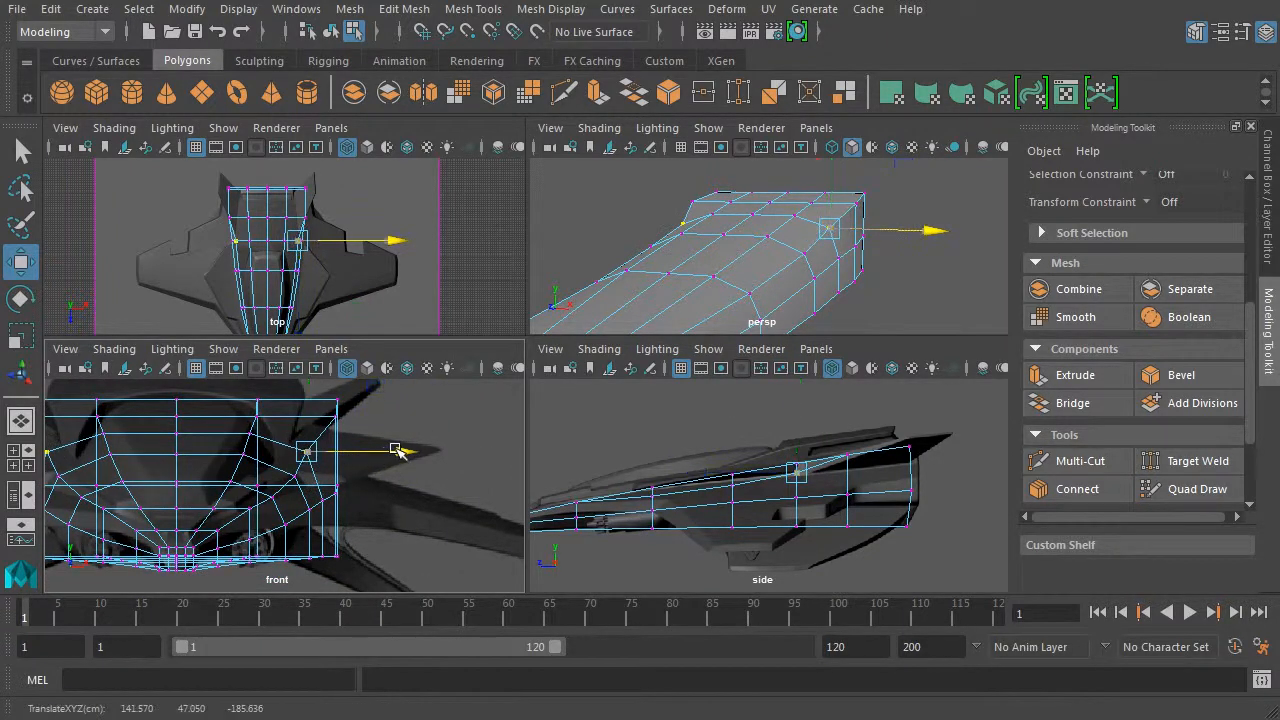
pyautogui.moveTo(396, 450); pyautogui.dragTo(356, 476)
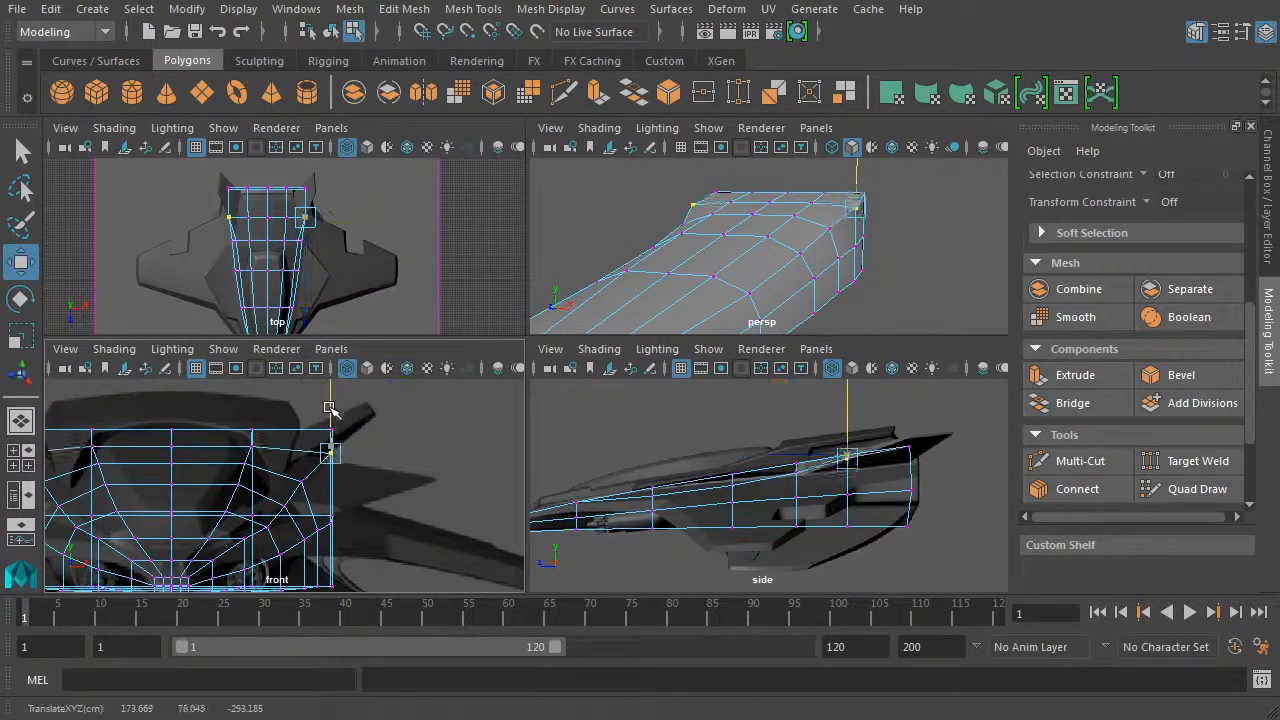
pyautogui.moveTo(330, 452); pyautogui.dragTo(390, 462)
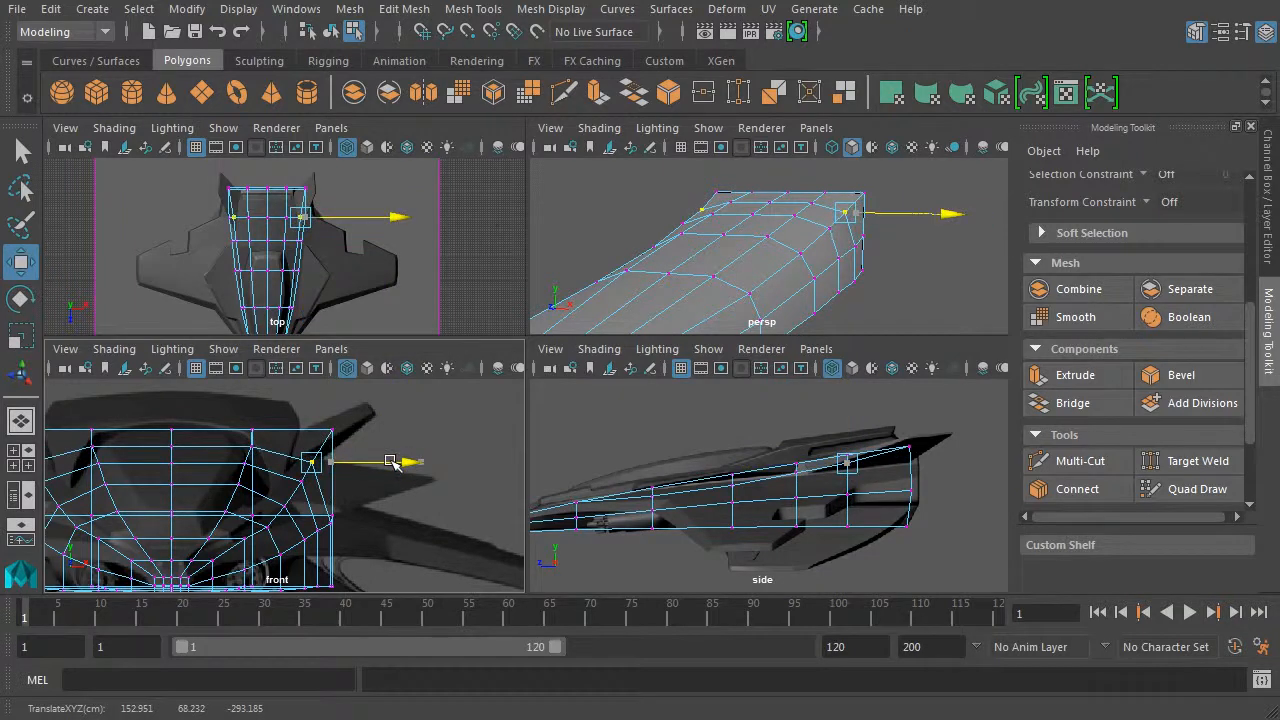
pyautogui.moveTo(390, 462); pyautogui.dragTo(376, 430)
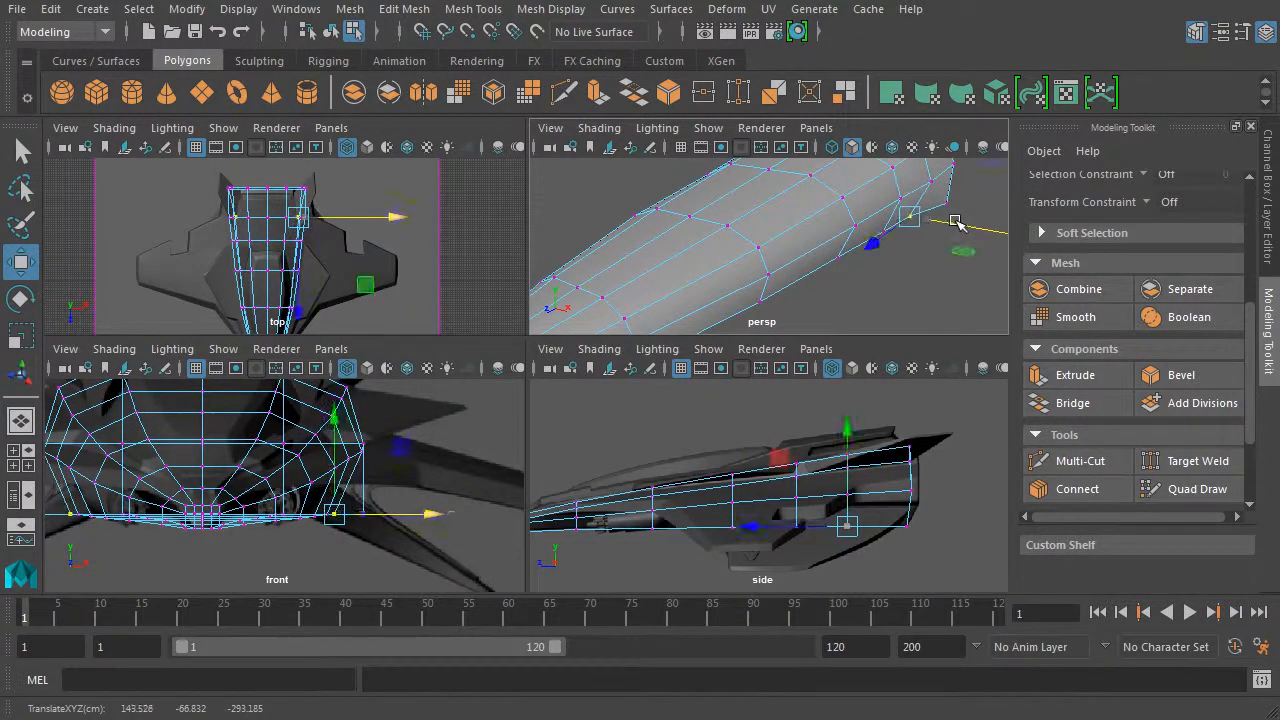
# Move the nose vertices to taper the fuselage front into a pointed, faceted outline.
pyautogui.moveTo(956, 222); pyautogui.dragTo(976, 206)
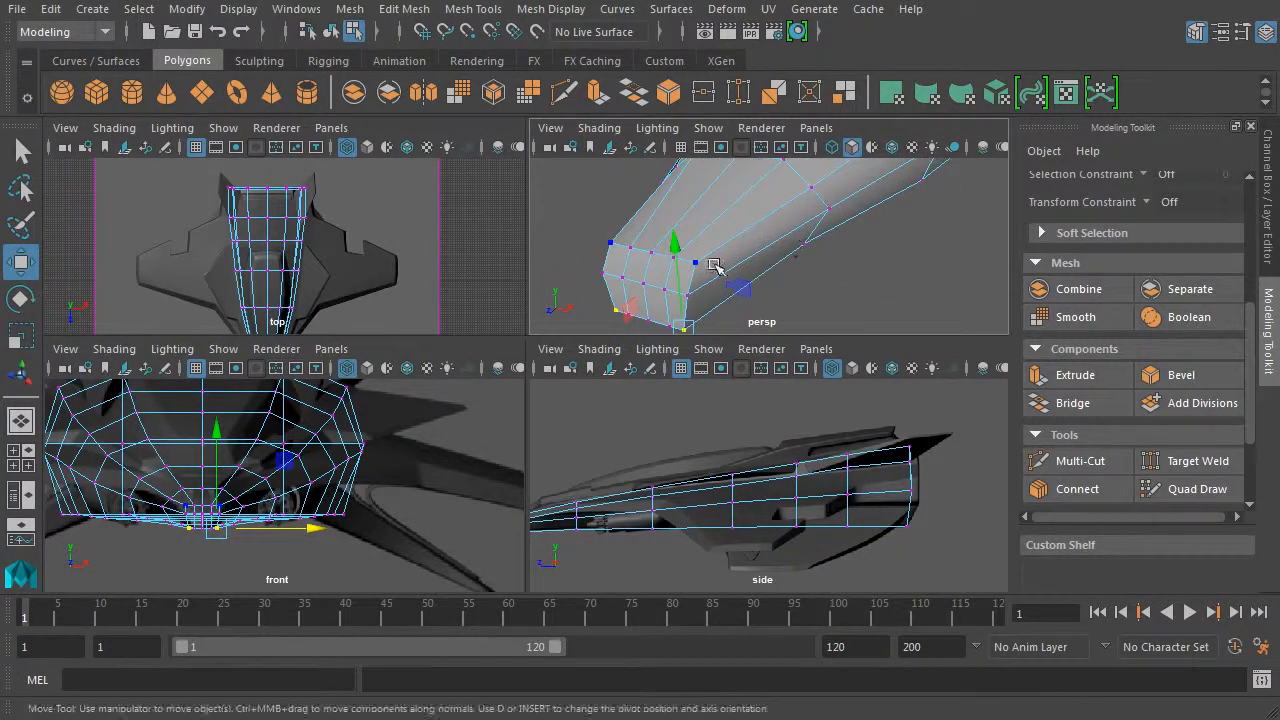
pyautogui.moveTo(720, 250); pyautogui.dragTo(710, 210)
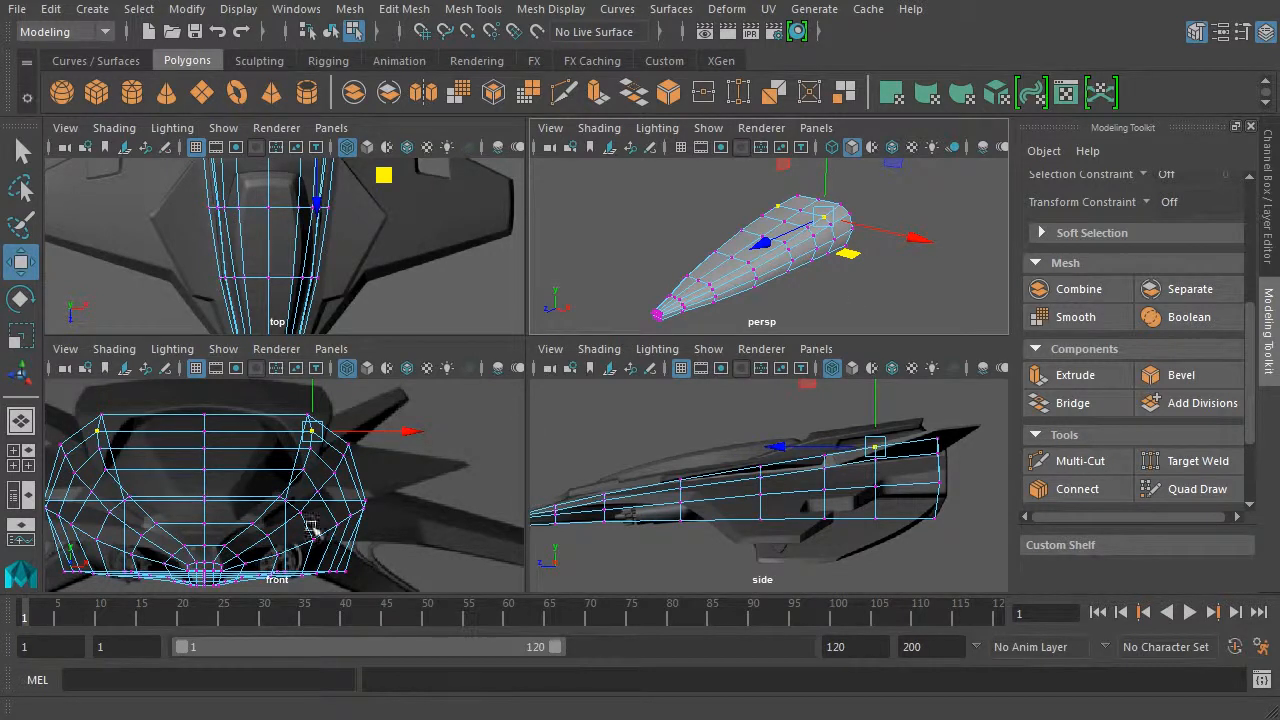
# Switch to face selection and isolate the fuselage alone in a maximised perspective view.
pyautogui.rightClick(760, 264)
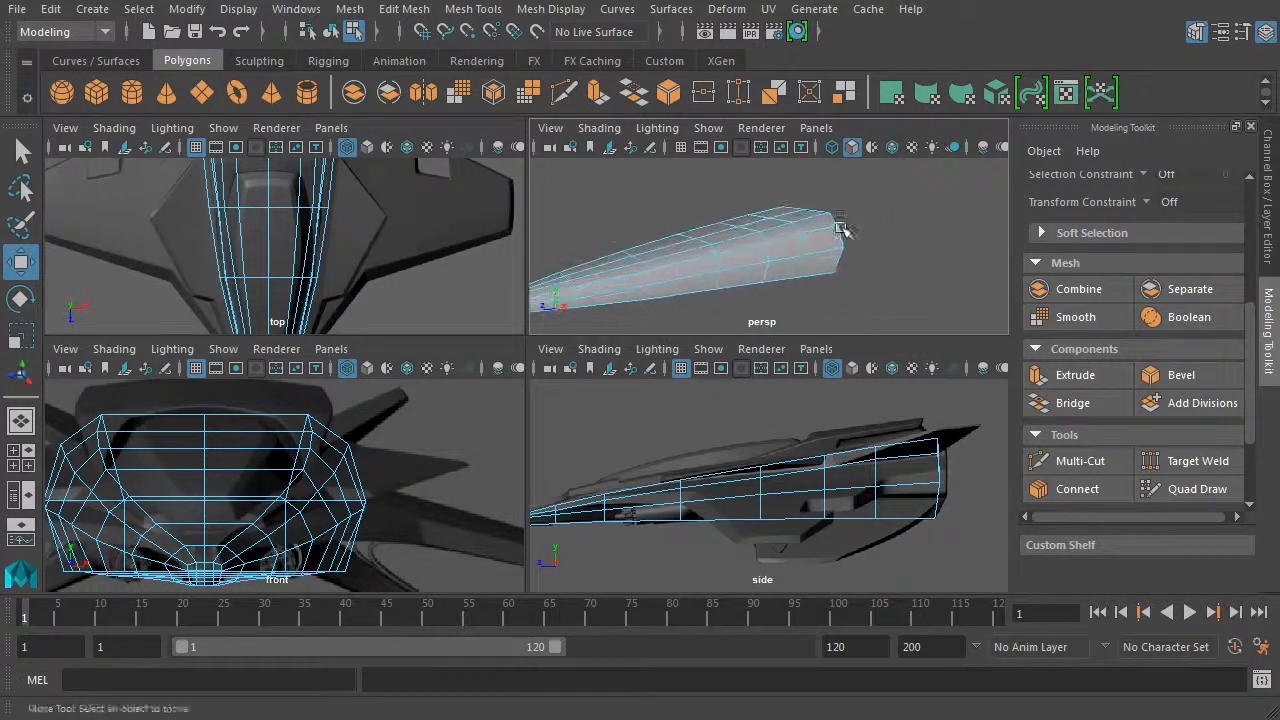
pyautogui.click(796, 256)
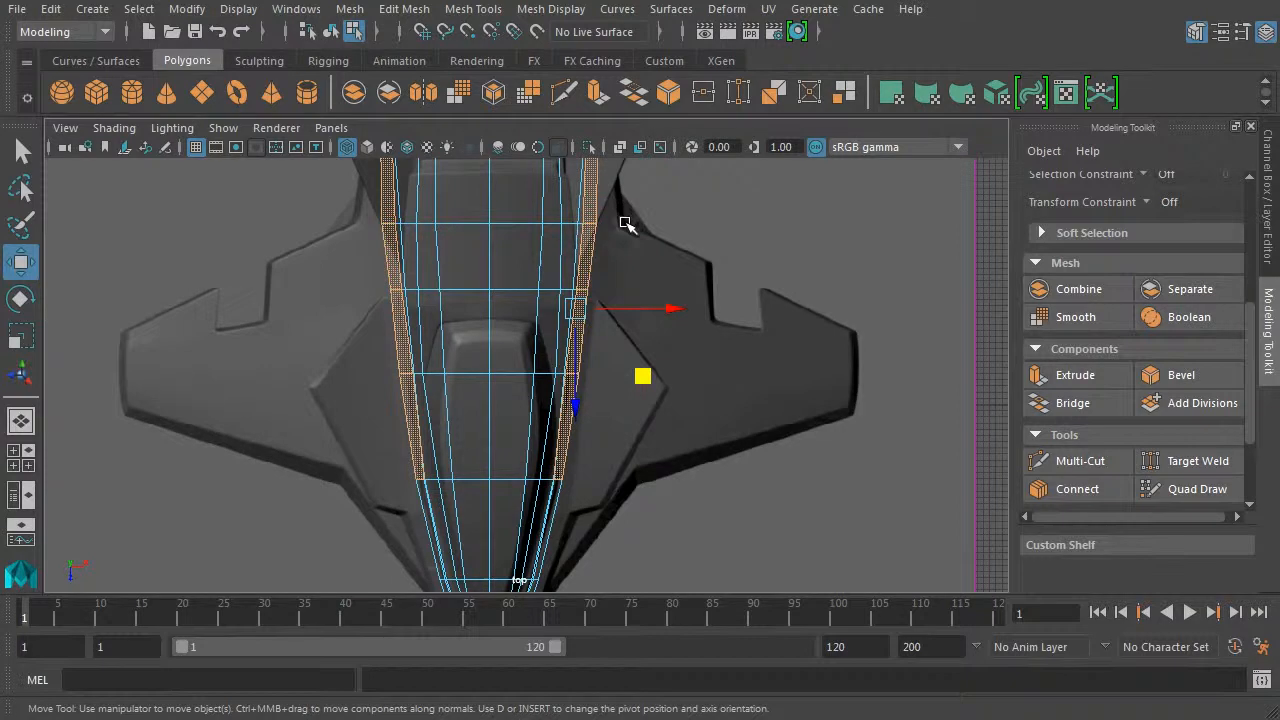
pyautogui.moveTo(664, 490)
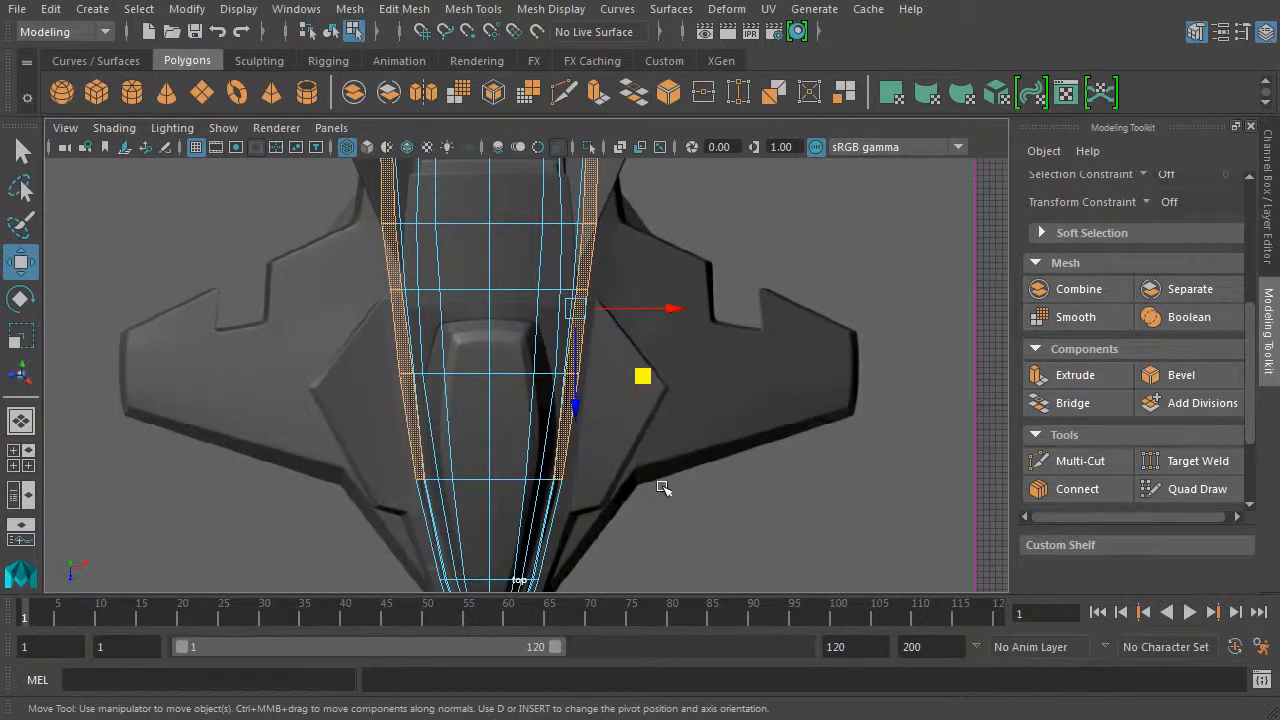
pyautogui.moveTo(636, 452)
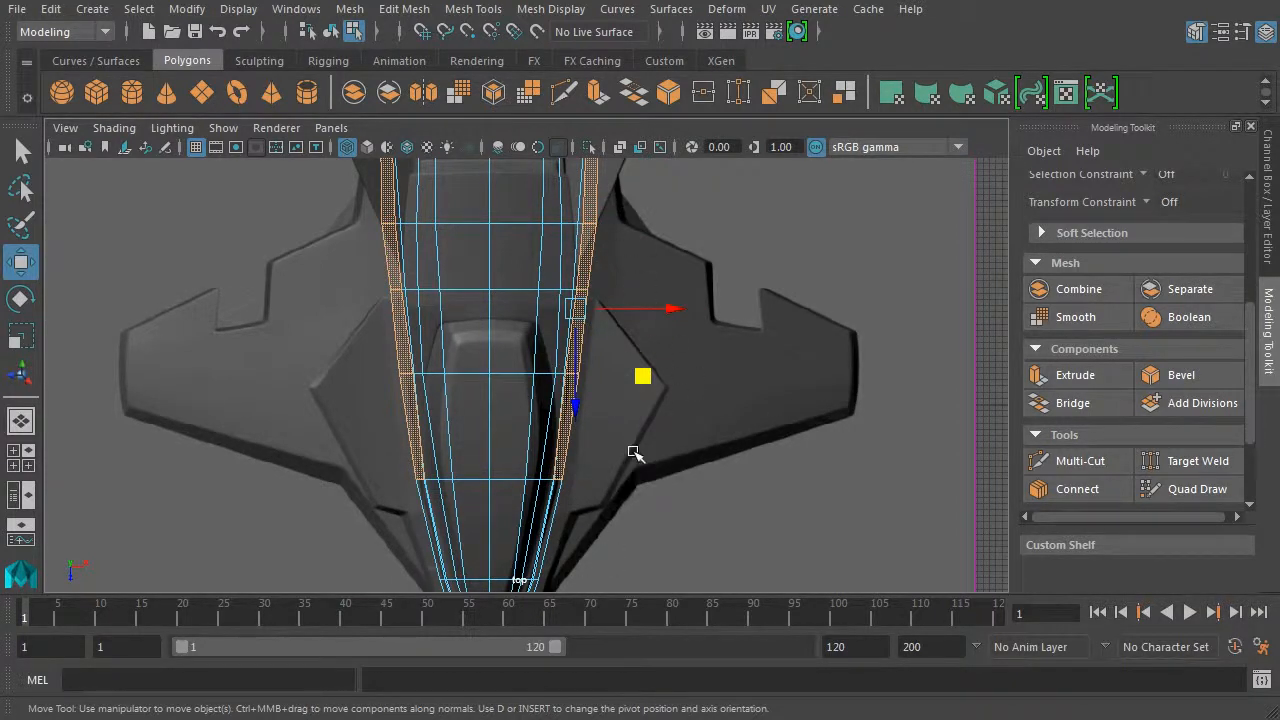
pyautogui.moveTo(732, 438)
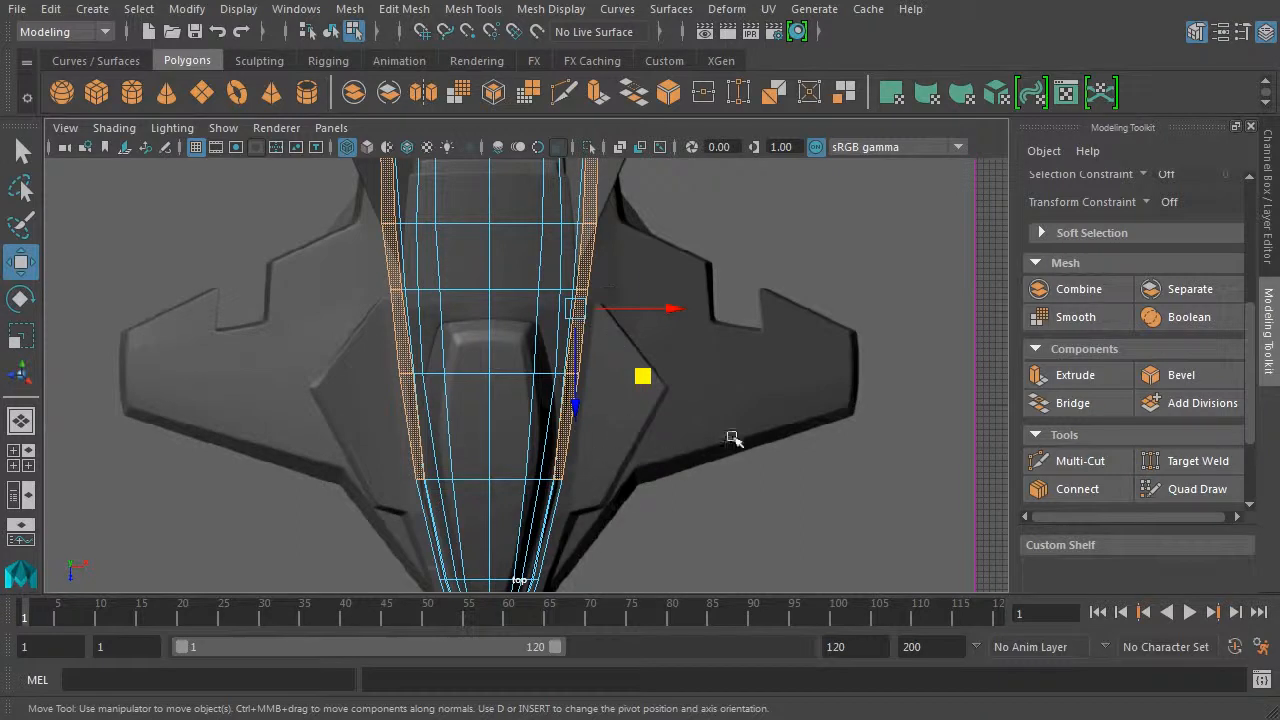
pyautogui.press('space')
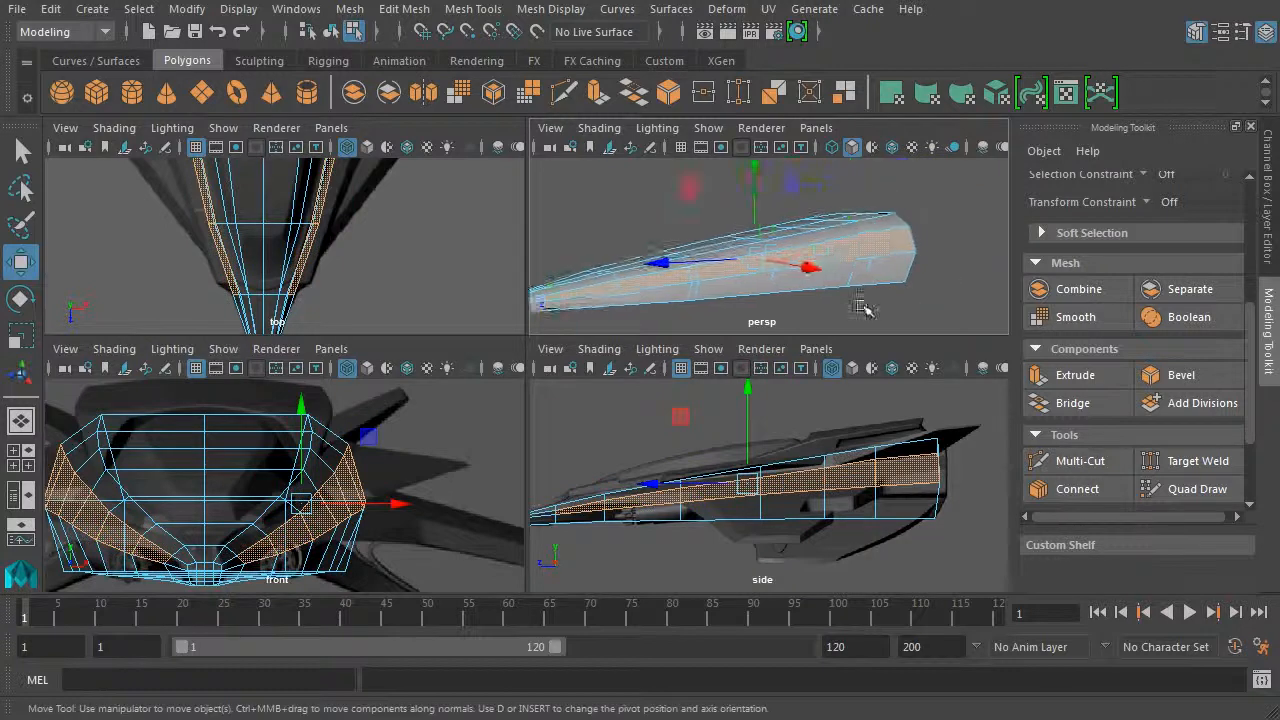
pyautogui.press('space')
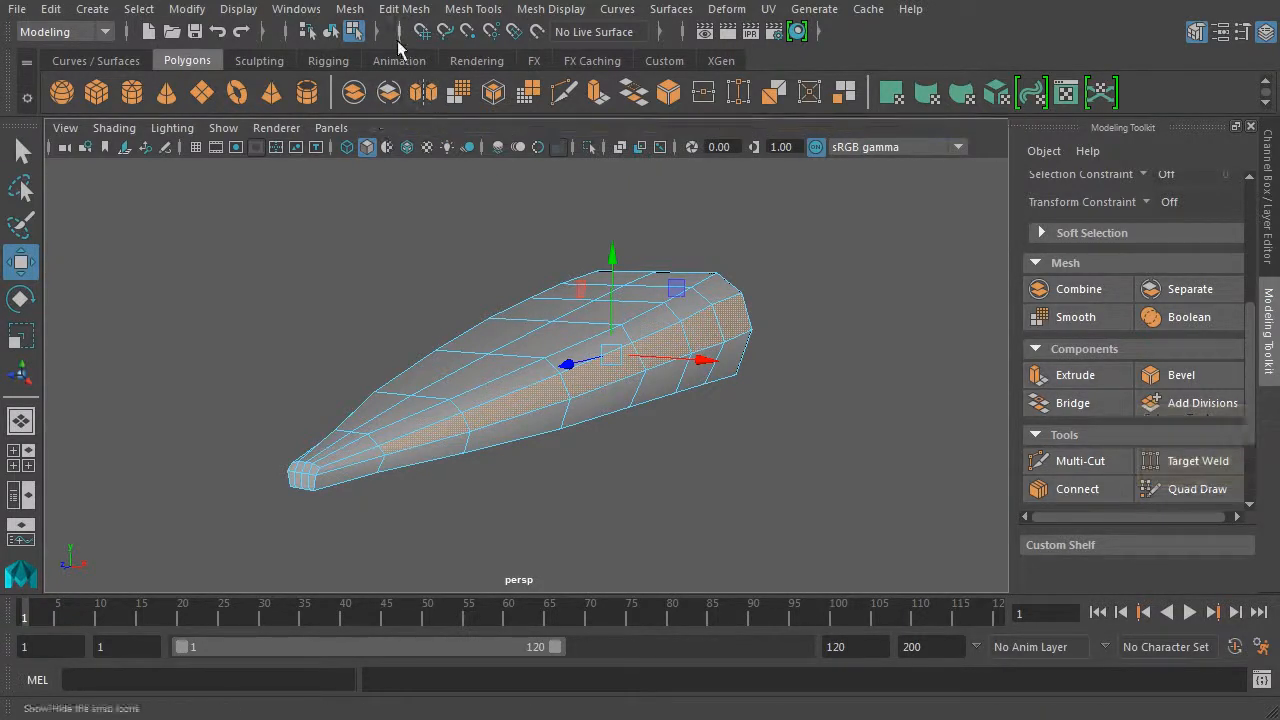
# Extrude the selected side faces via Edit Mesh > Extrude with Thickness 27.8.
pyautogui.click(404, 8)
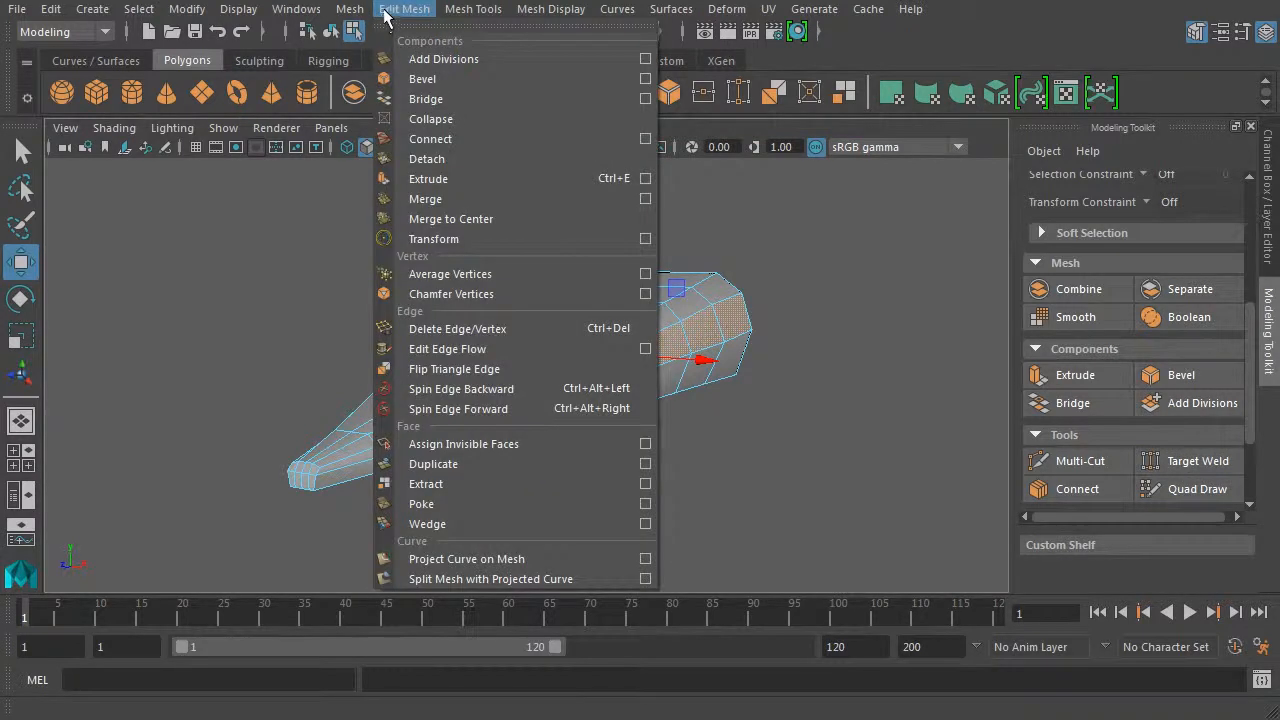
pyautogui.moveTo(428, 178)
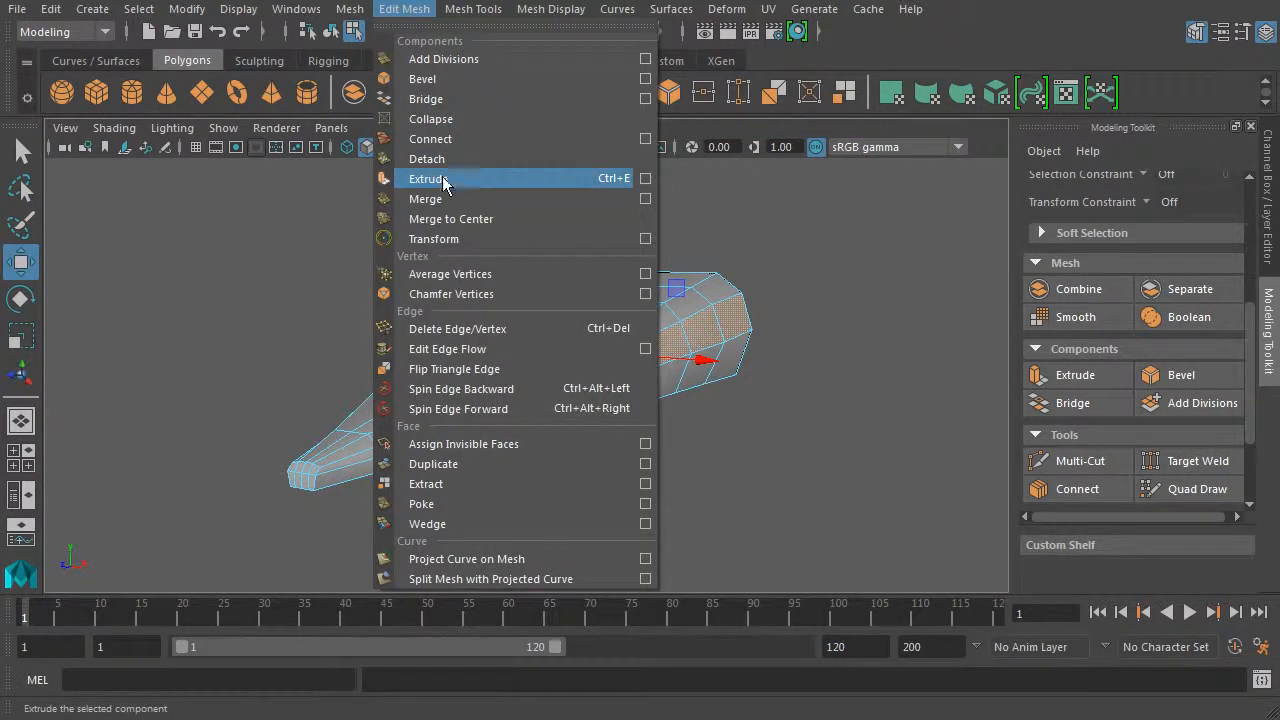
pyautogui.moveTo(614, 188)
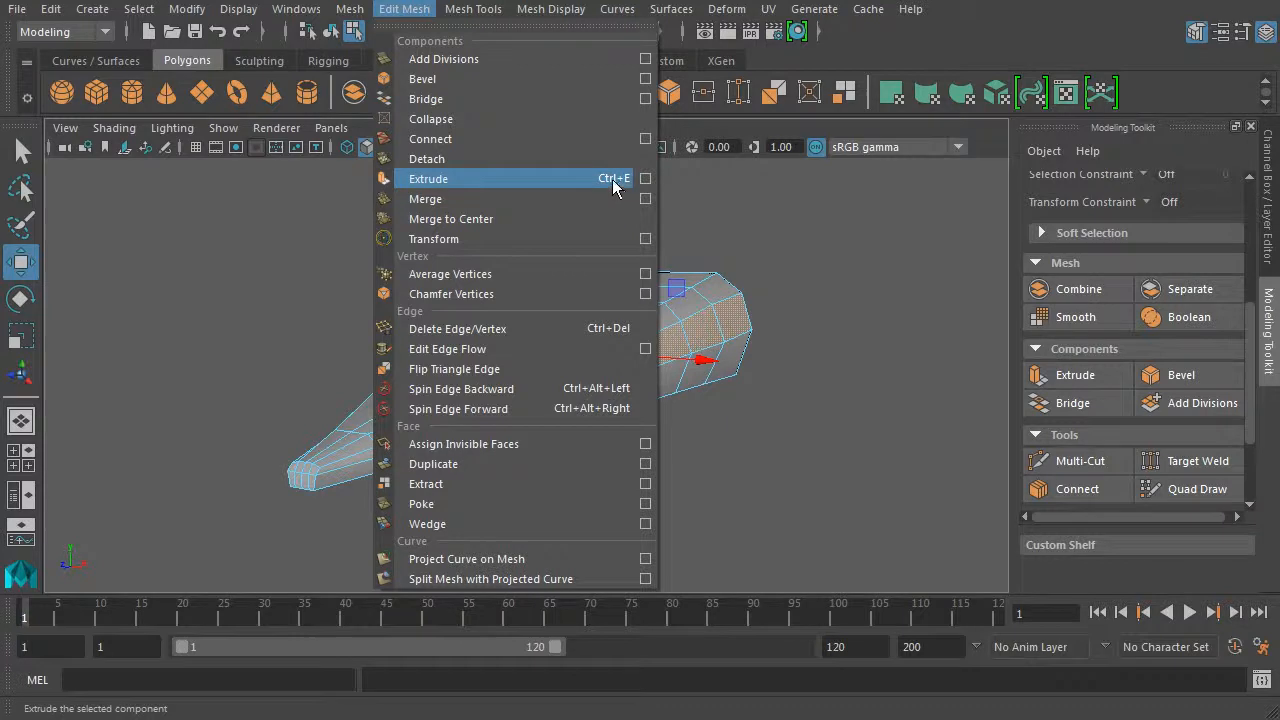
pyautogui.click(428, 178)
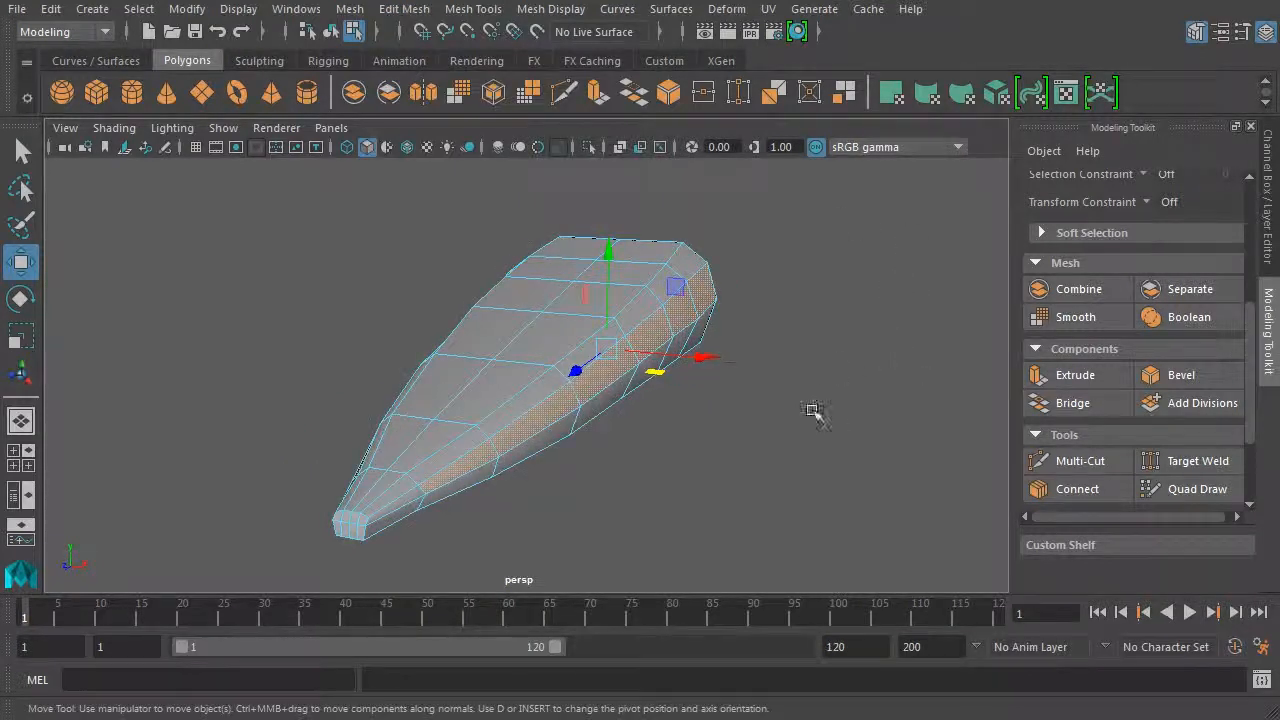
pyautogui.click(1076, 374)
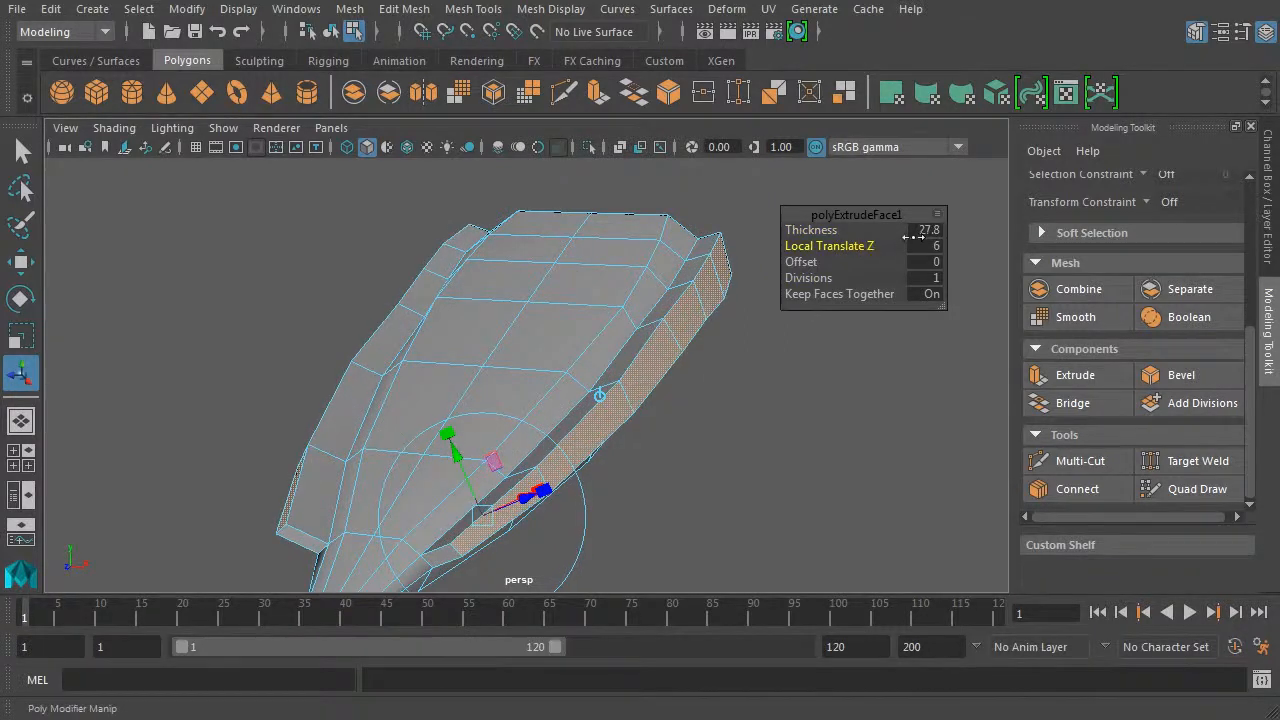
# Tumble to the front to check both mirrored side extrusions and finish the extrude.
pyautogui.moveTo(600, 400); pyautogui.dragTo(790, 392)
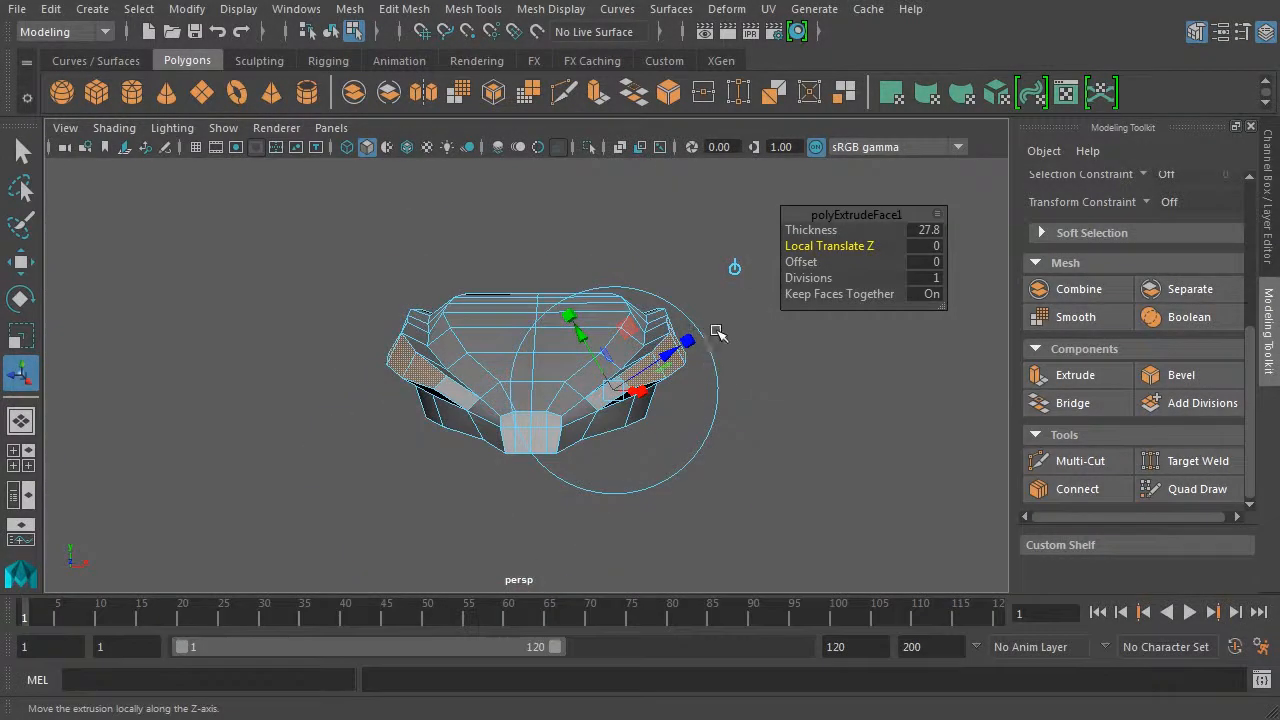
pyautogui.moveTo(864, 352)
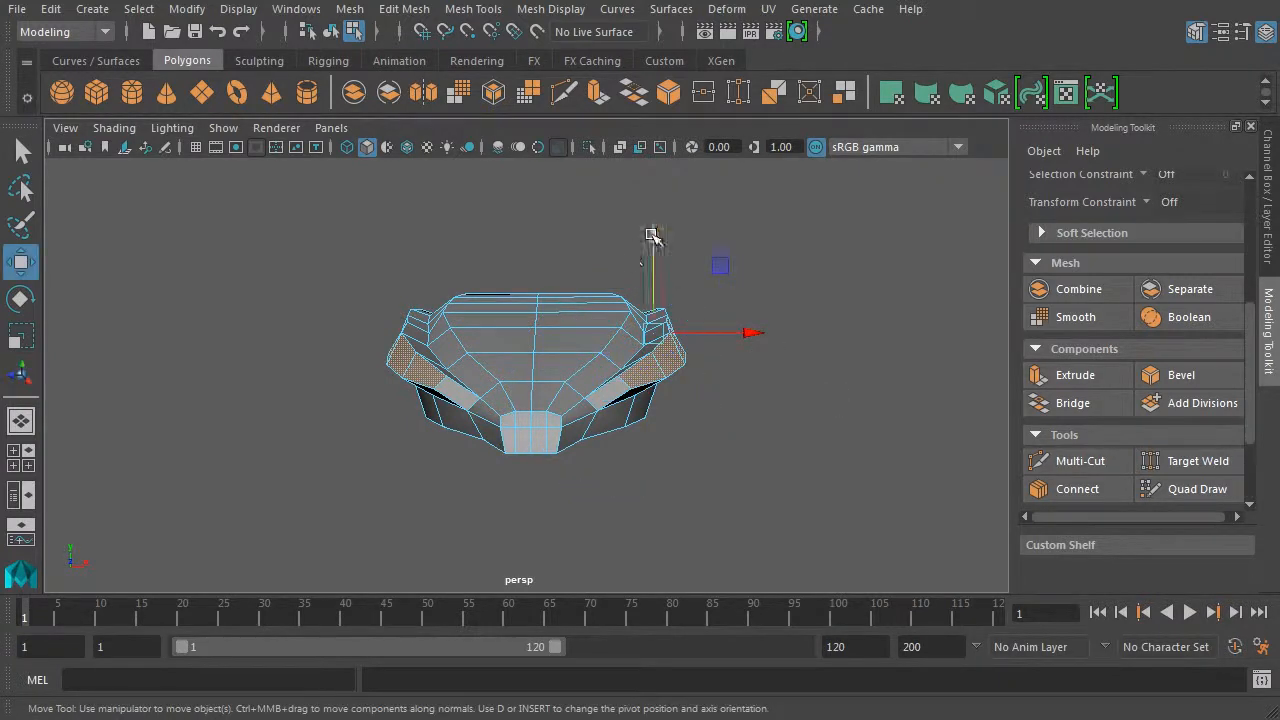
pyautogui.moveTo(652, 236); pyautogui.dragTo(656, 250)
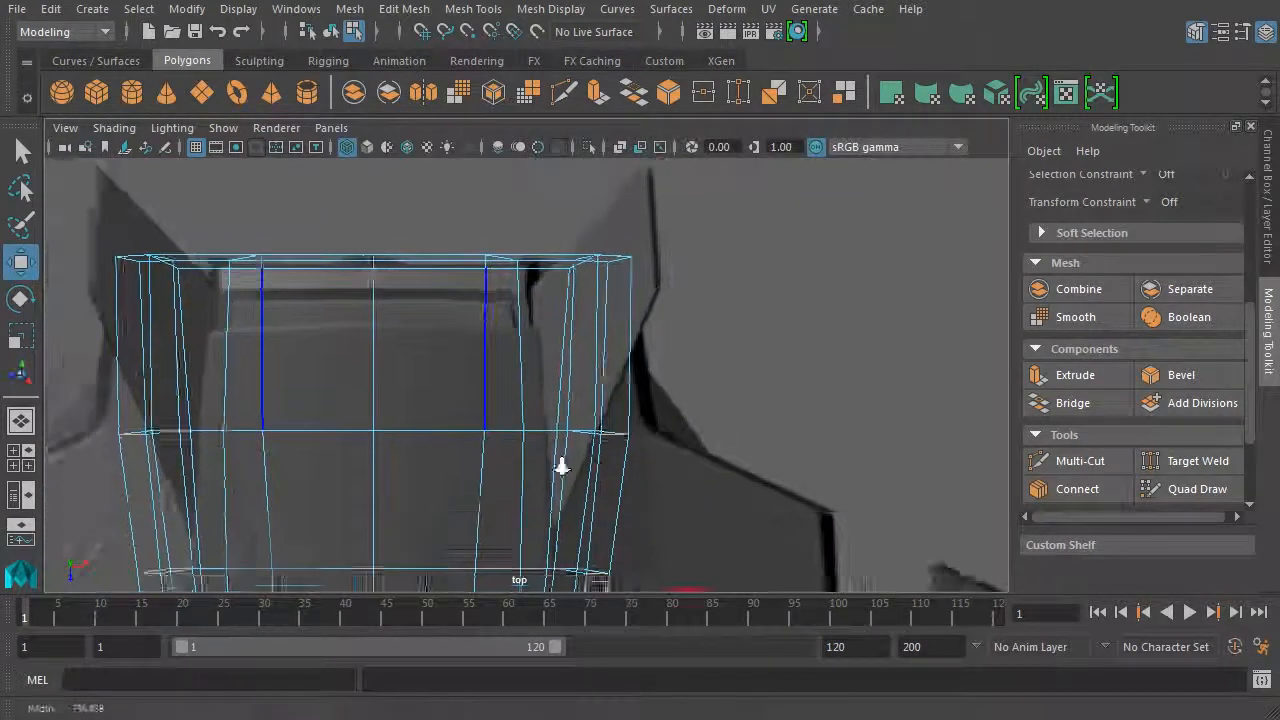
# Pull the extruded side section's corner vertex down toward the main fuselage body.
pyautogui.moveTo(560, 468); pyautogui.dragTo(620, 440)
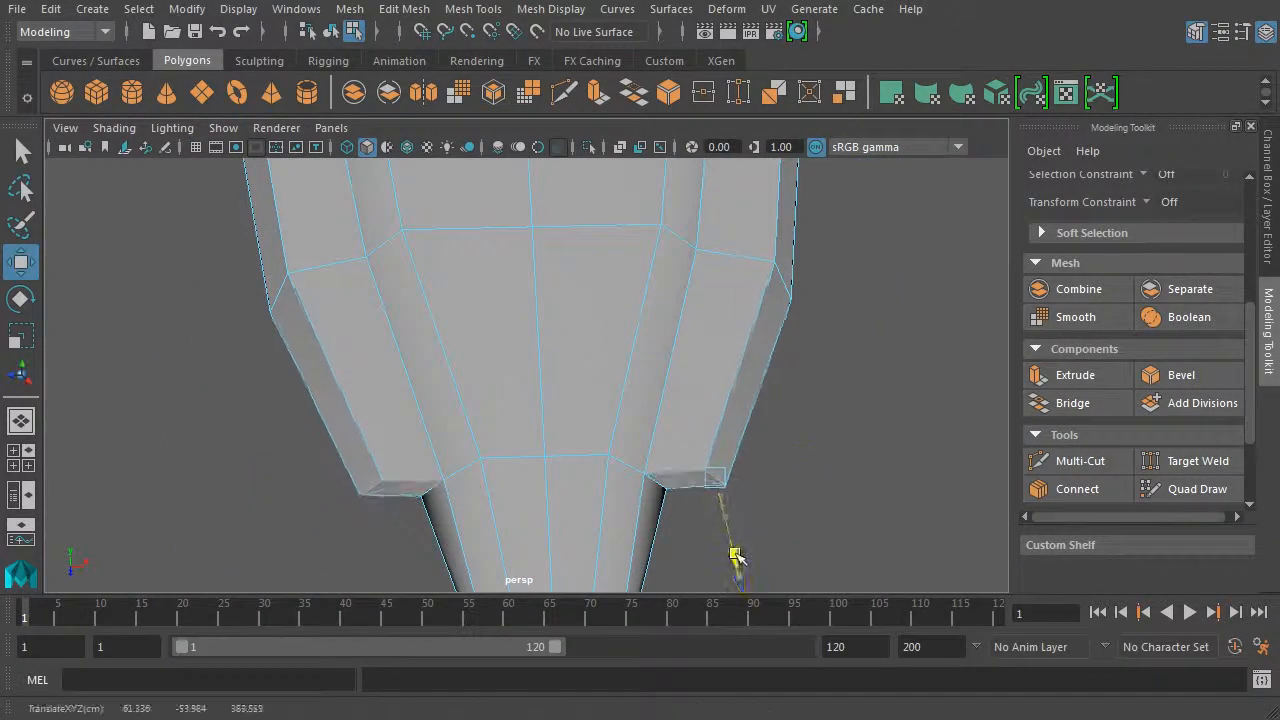
pyautogui.moveTo(736, 556); pyautogui.dragTo(670, 470)
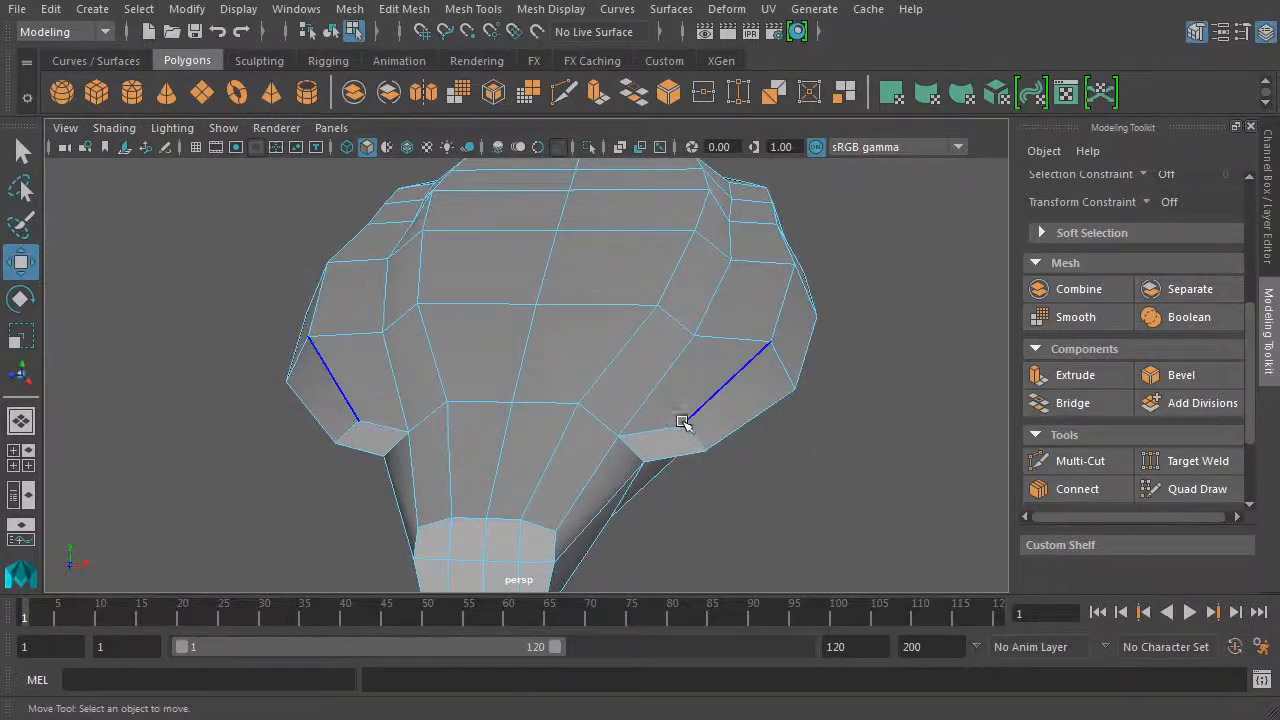
# In vertex mode, use Target Weld to merge a side-section corner vertex onto the body.
pyautogui.rightClick(684, 422)
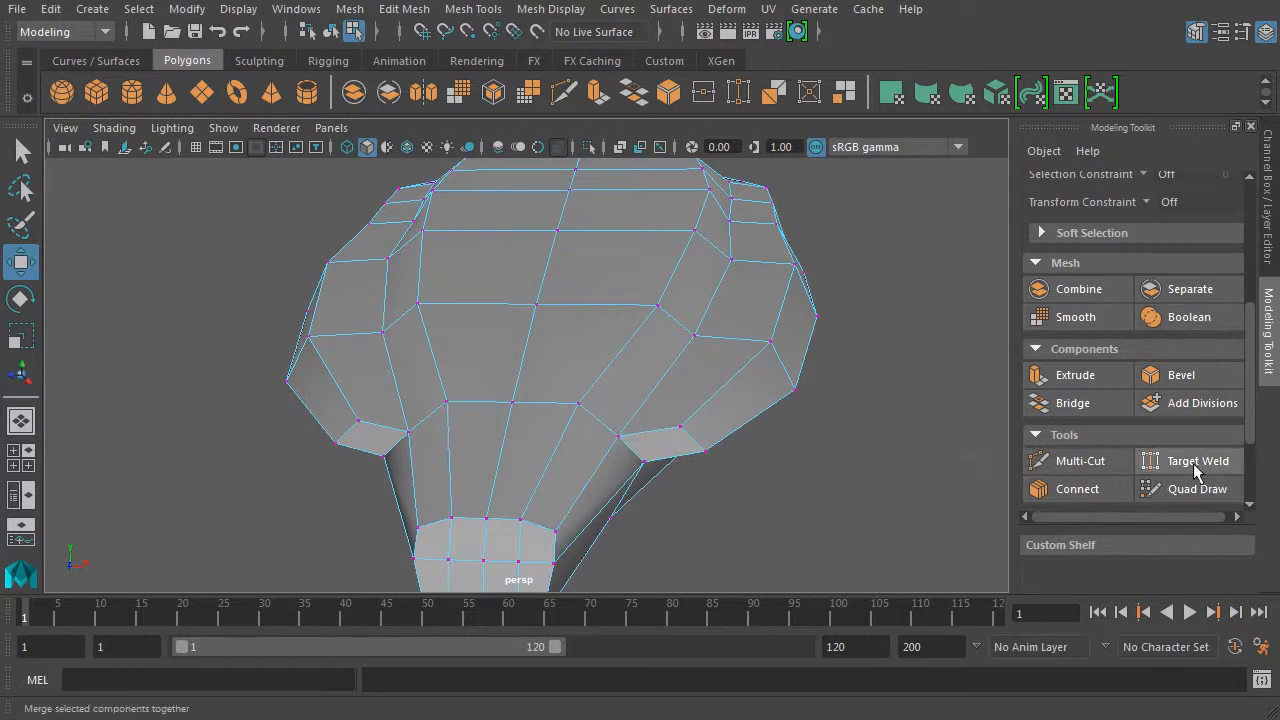
pyautogui.click(1198, 460)
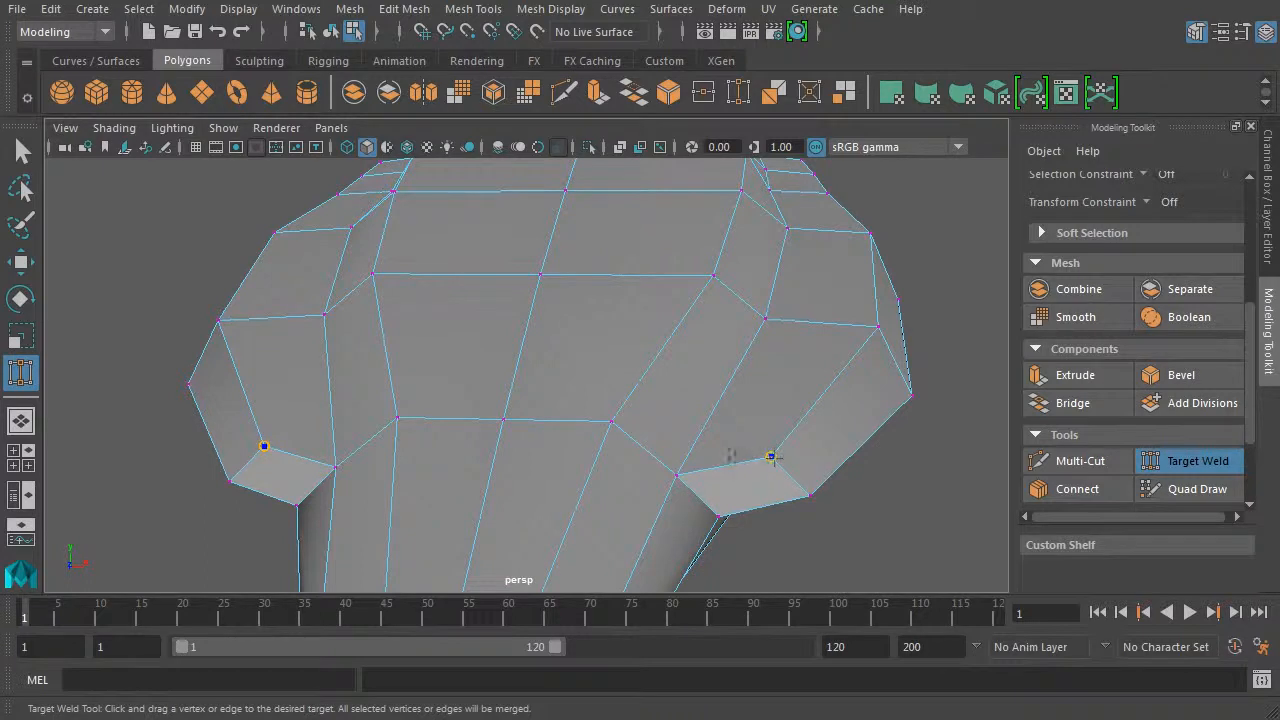
pyautogui.moveTo(770, 456); pyautogui.dragTo(810, 494)
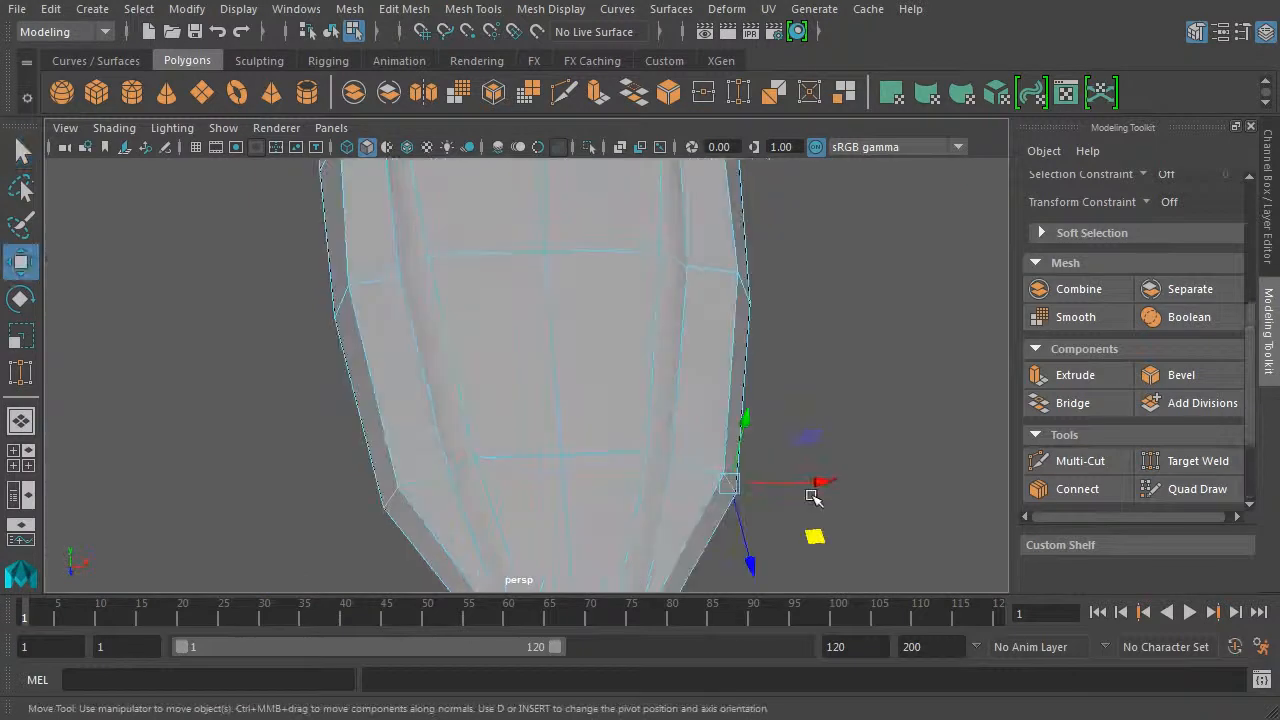
# Shift the side section's edge vertex into line with the fuselage body.
pyautogui.moveTo(730, 486); pyautogui.dragTo(736, 550)
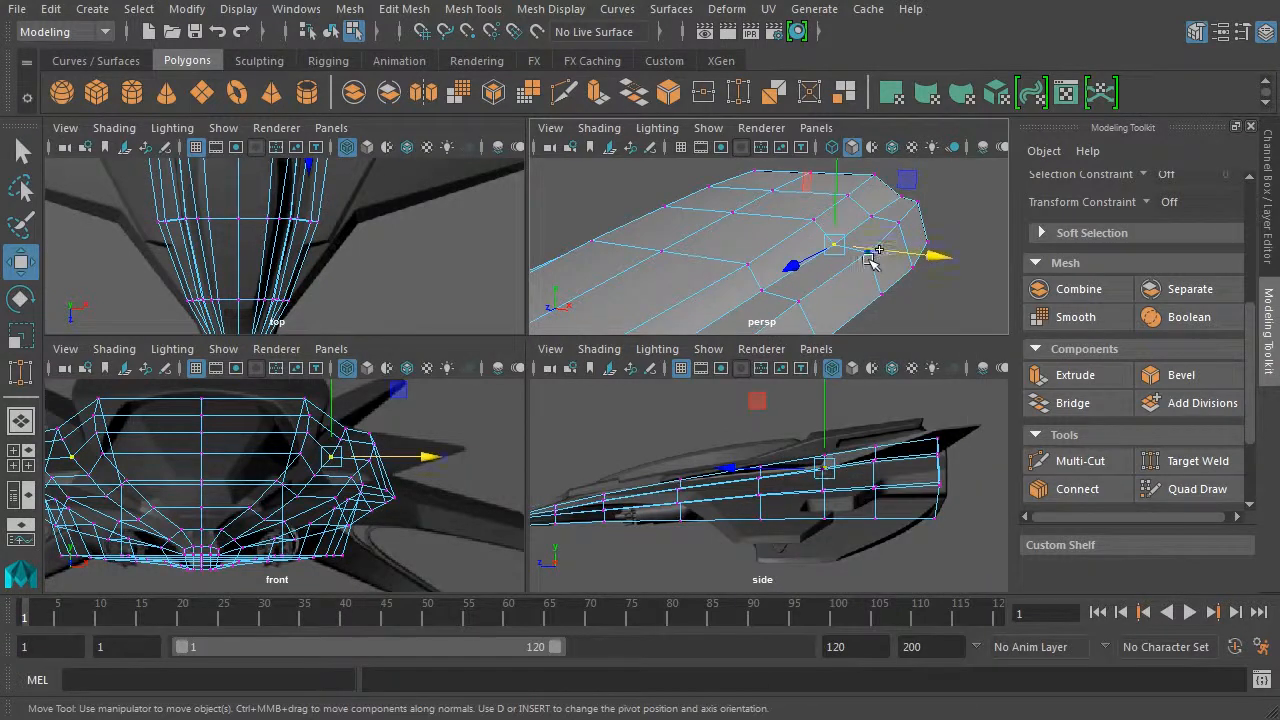
# Reposition the fuselage's end vertices to match the reference outline, then inspect by orbiting.
pyautogui.moveTo(836, 244); pyautogui.dragTo(868, 210)
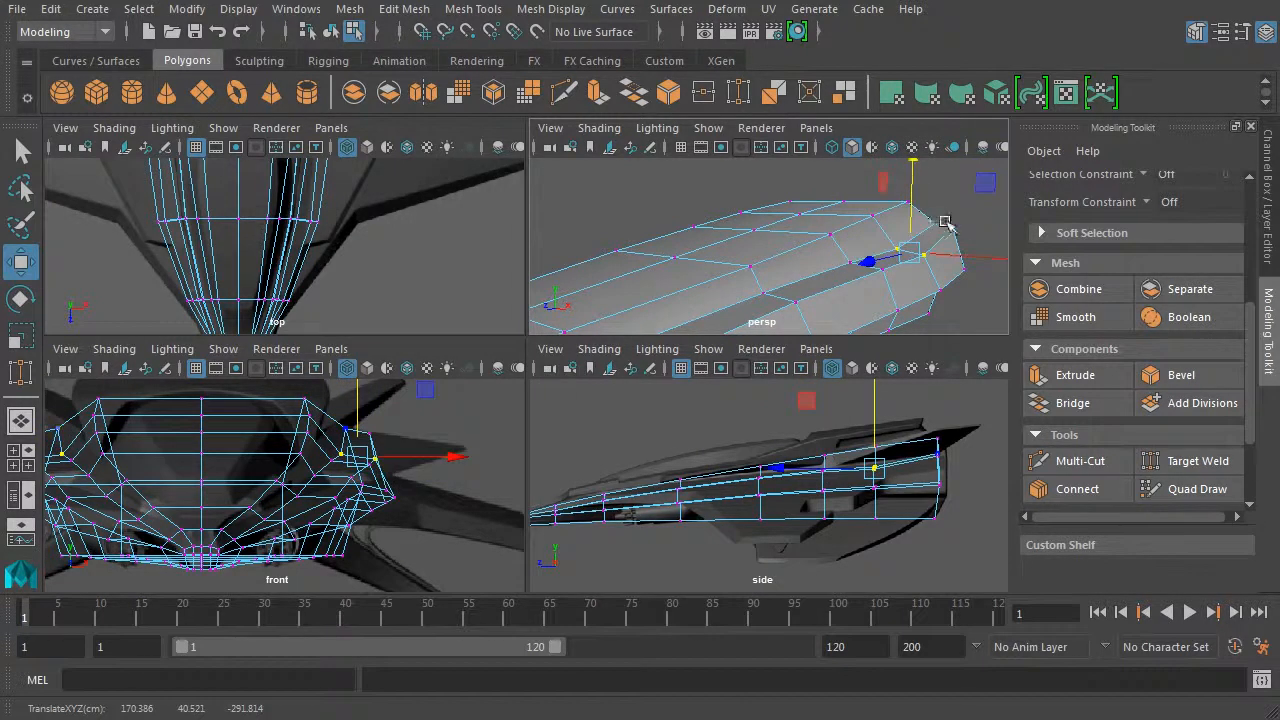
pyautogui.moveTo(870, 260); pyautogui.dragTo(940, 244)
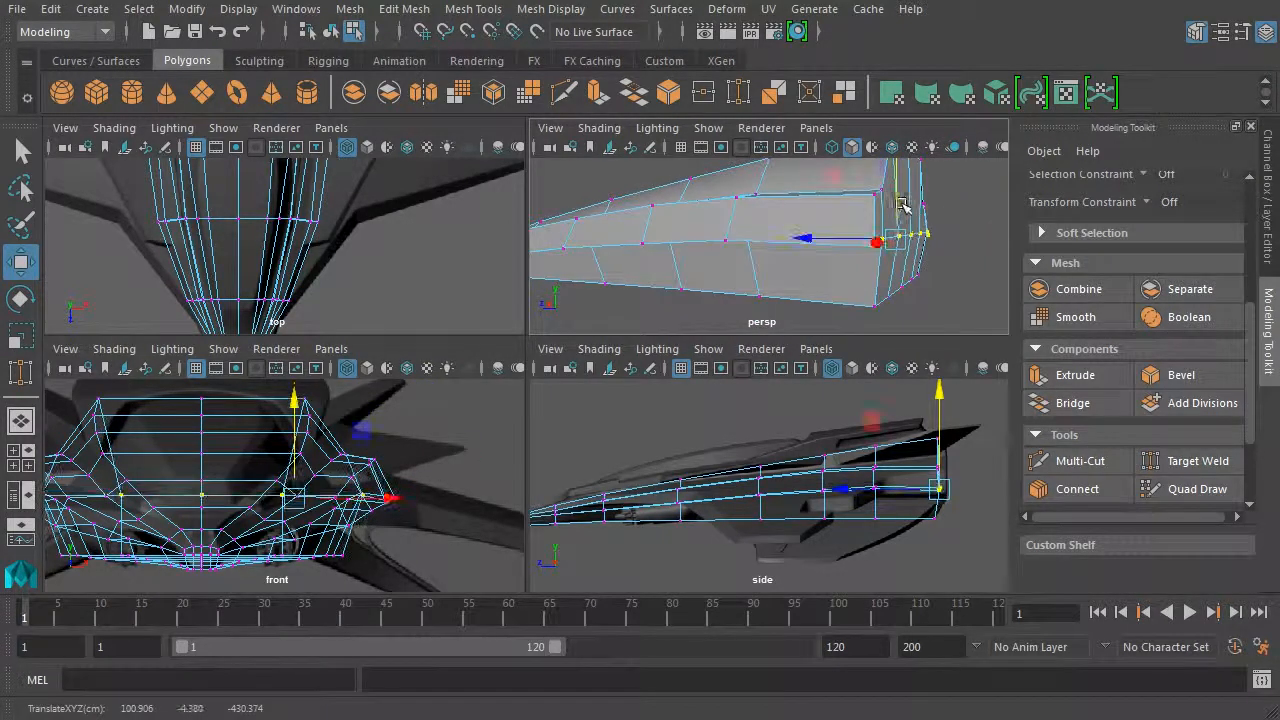
pyautogui.moveTo(800, 250); pyautogui.dragTo(920, 270)
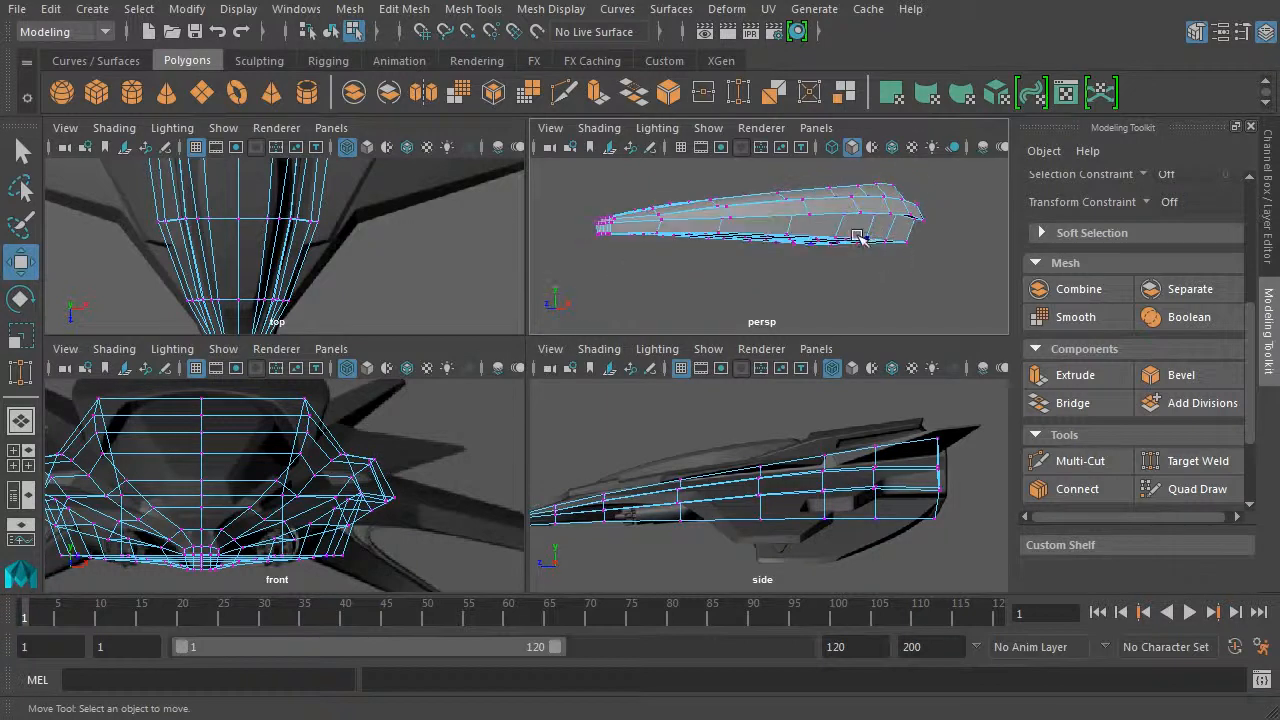
pyautogui.moveTo(860, 240); pyautogui.dragTo(900, 292)
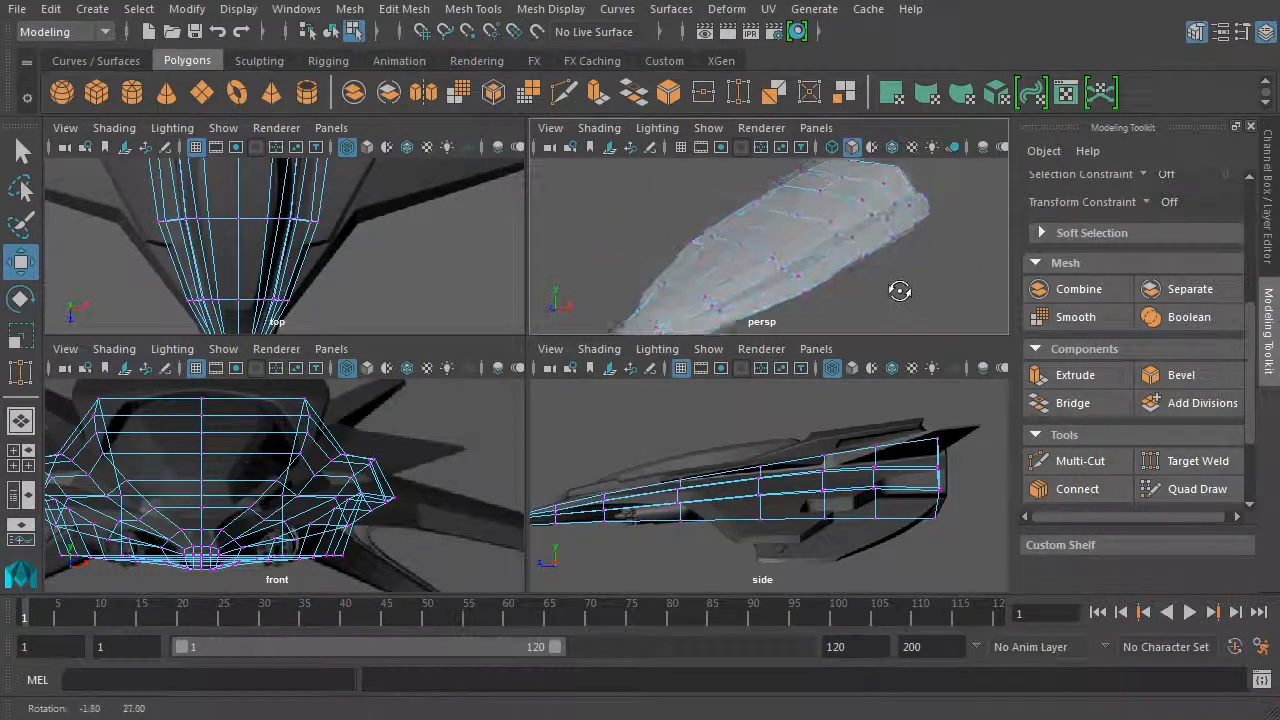